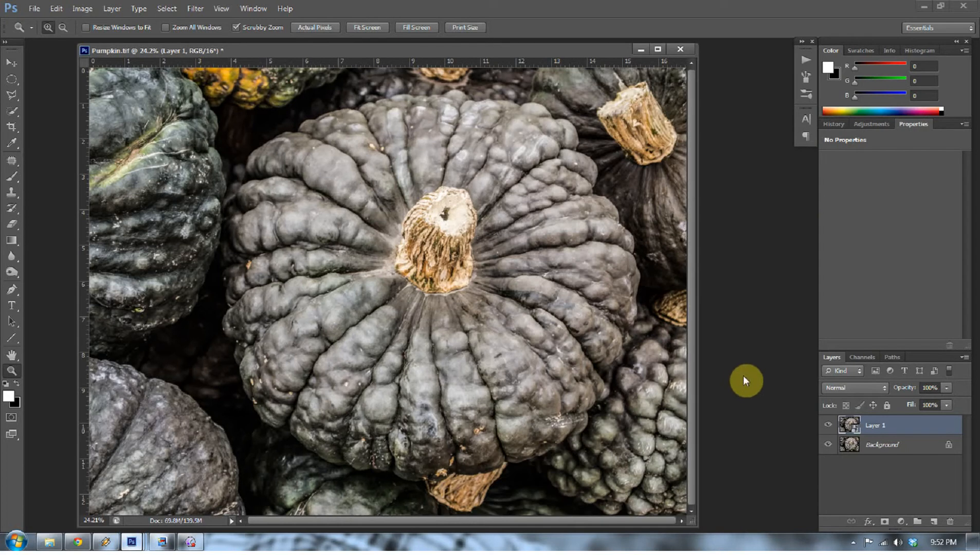
mouse_move(749, 378)
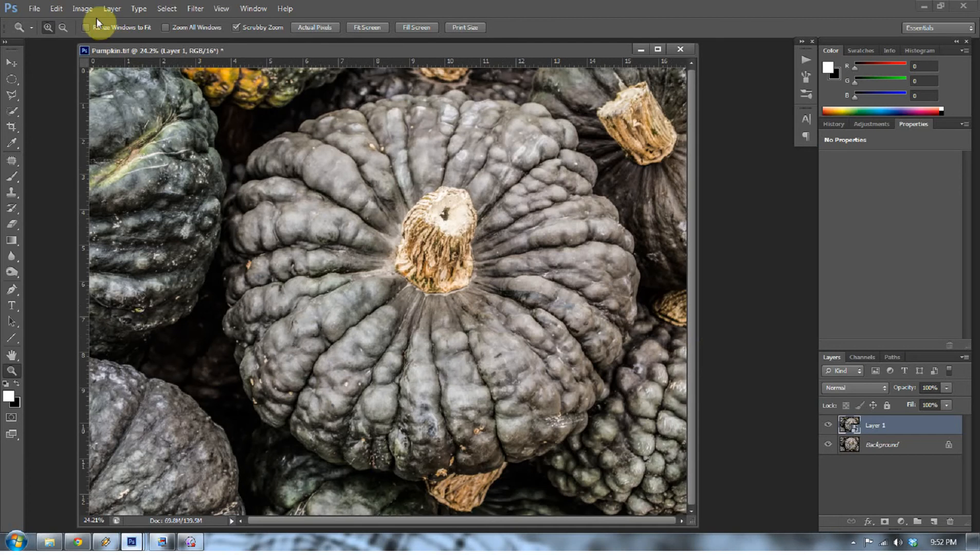
Step: Open Shadows/Highlights from the Image adjustments and move its dialog aside
left_click(82, 8)
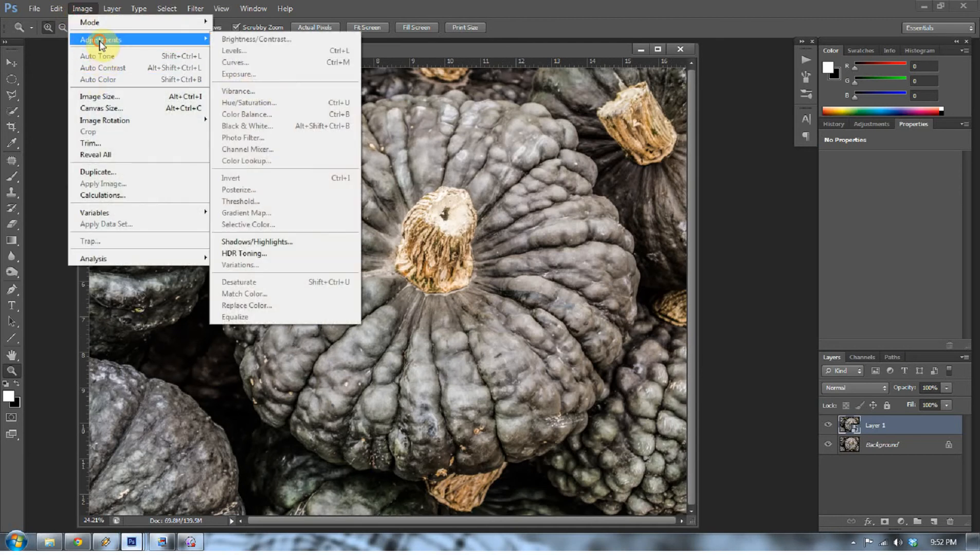
mouse_move(287, 245)
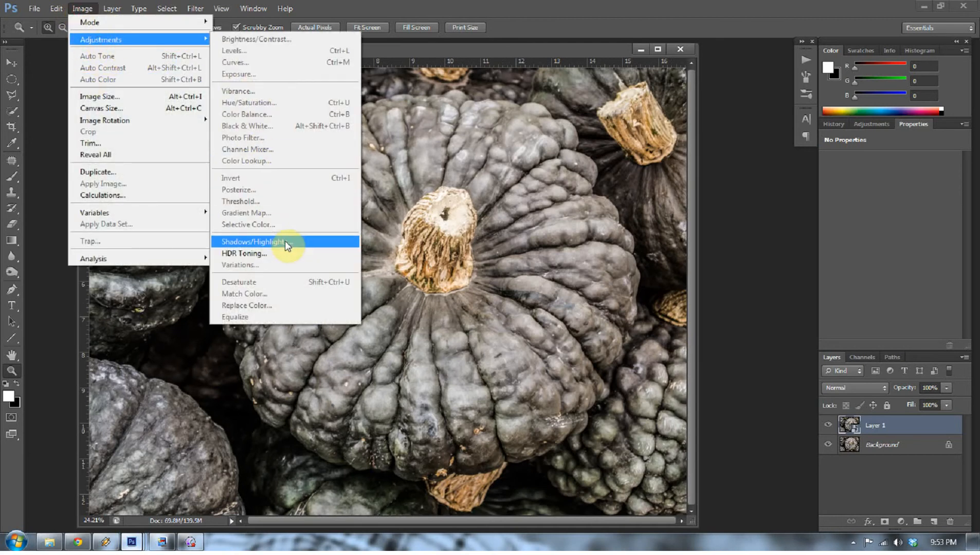
left_click(261, 242)
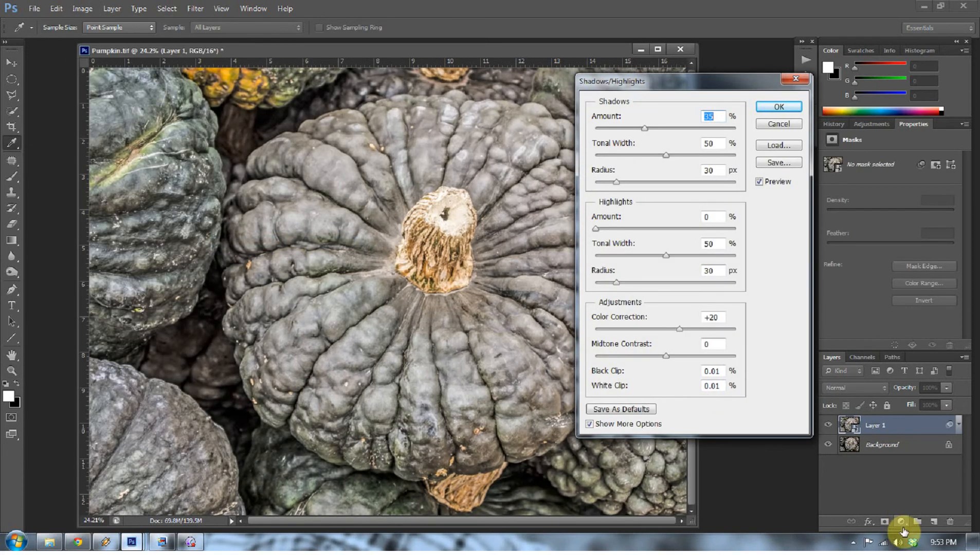
left_click_drag(626, 81, 475, 98)
type("0")
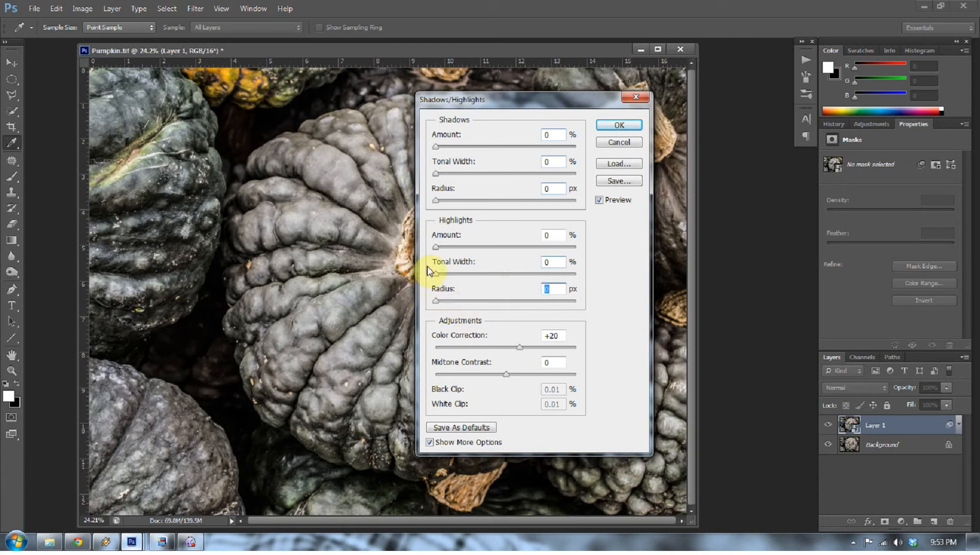
mouse_move(539, 107)
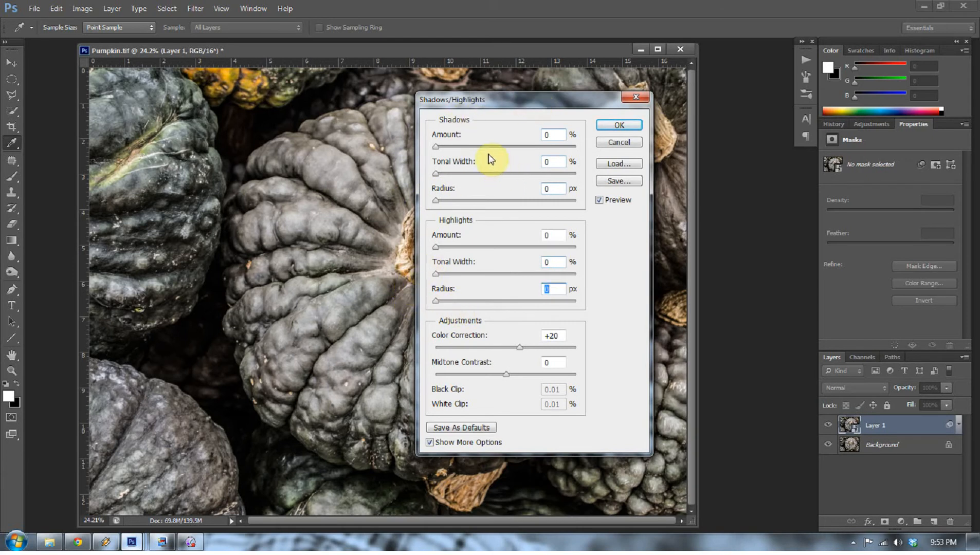
mouse_move(490, 158)
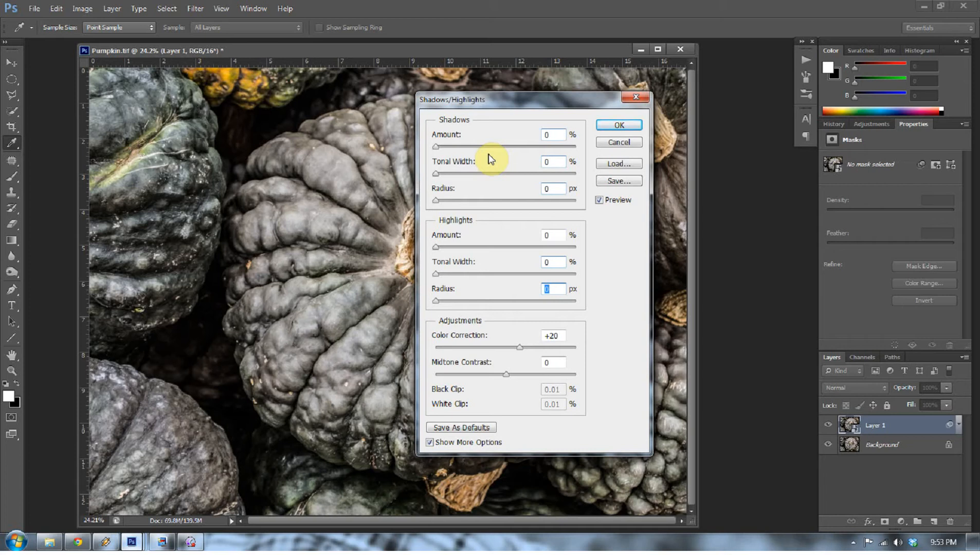
mouse_move(455, 179)
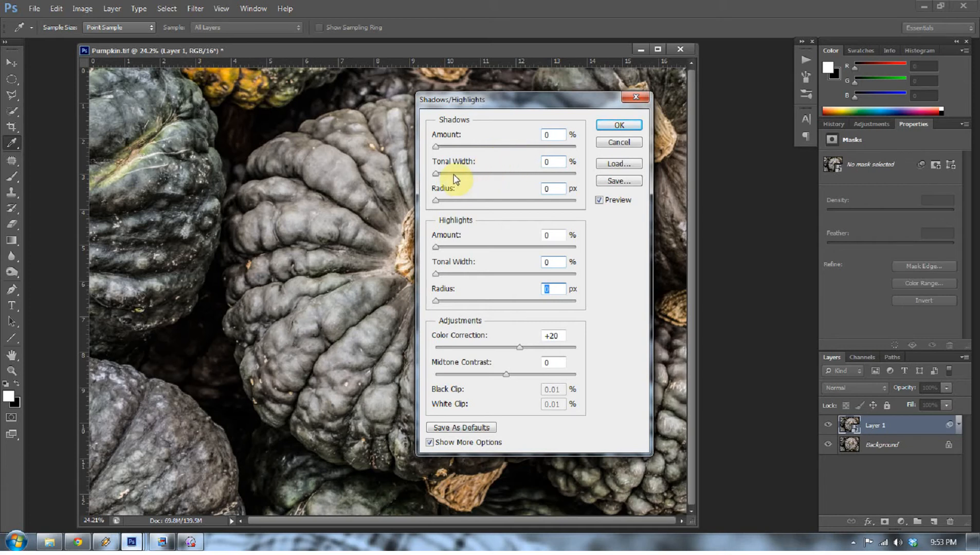
Step: Set shadows amount to 36%, radius to 333 px, and tonal width to 47%
left_click_drag(435, 145, 531, 145)
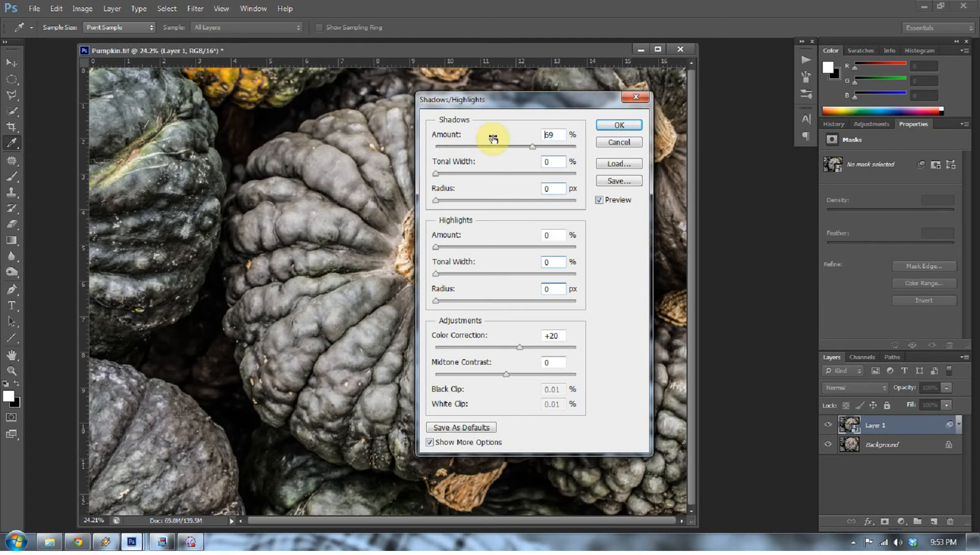
left_click_drag(532, 146, 486, 147)
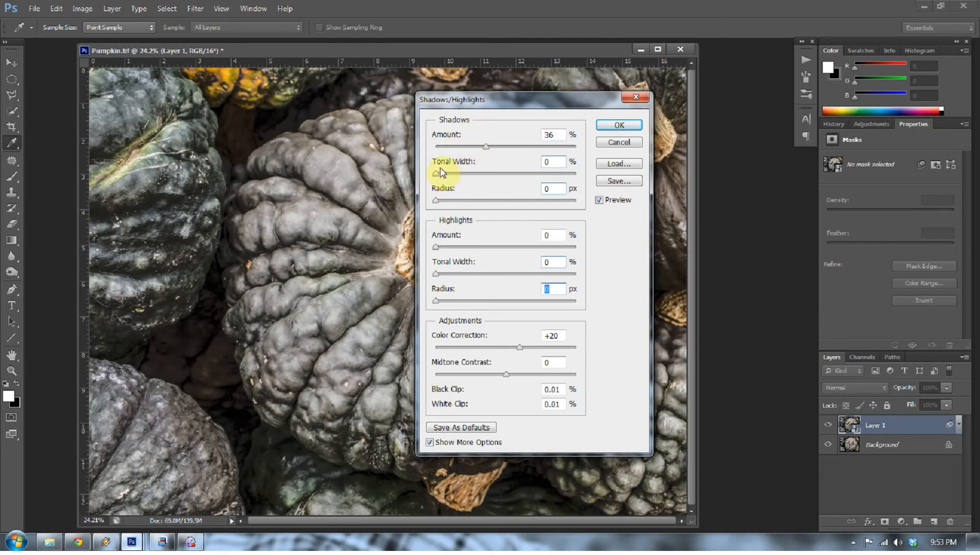
left_click_drag(436, 173, 494, 173)
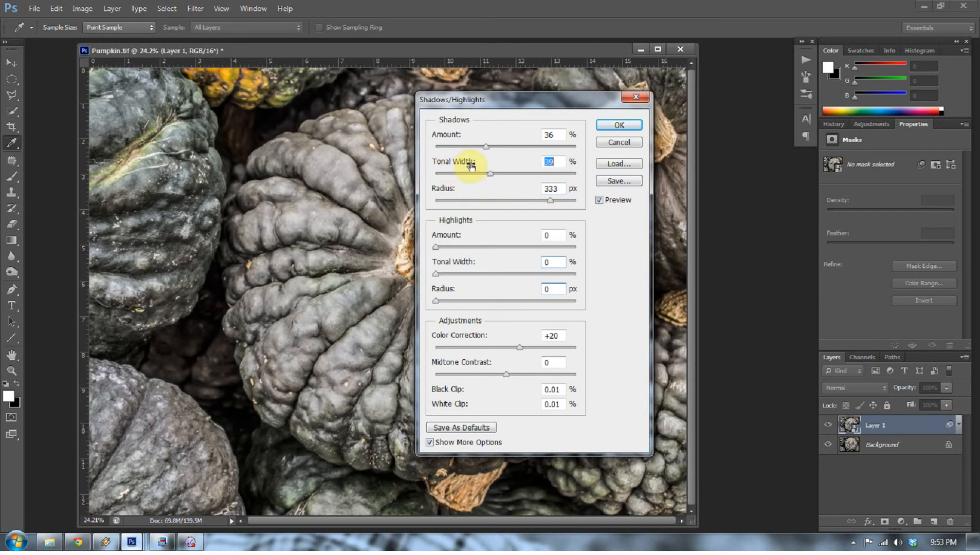
left_click_drag(491, 174, 575, 174)
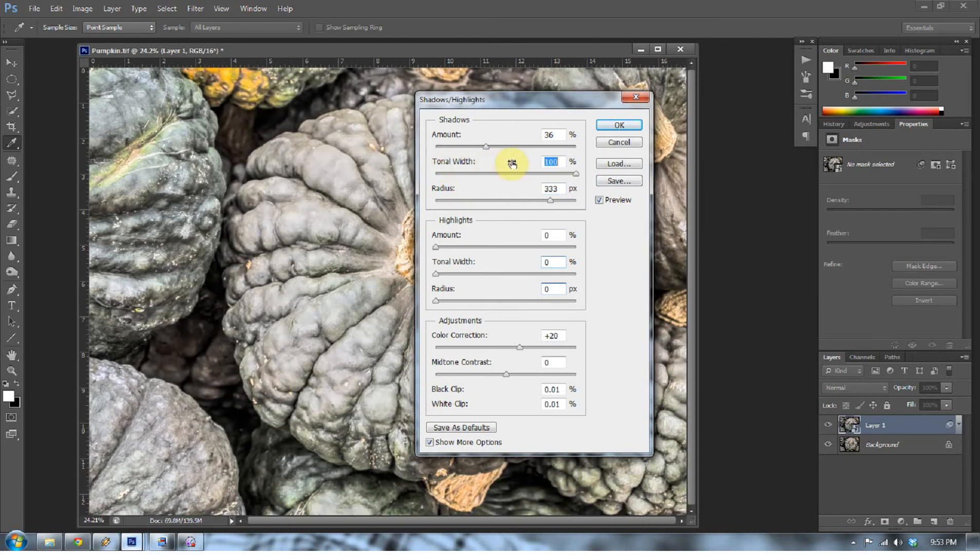
left_click_drag(575, 173, 501, 173)
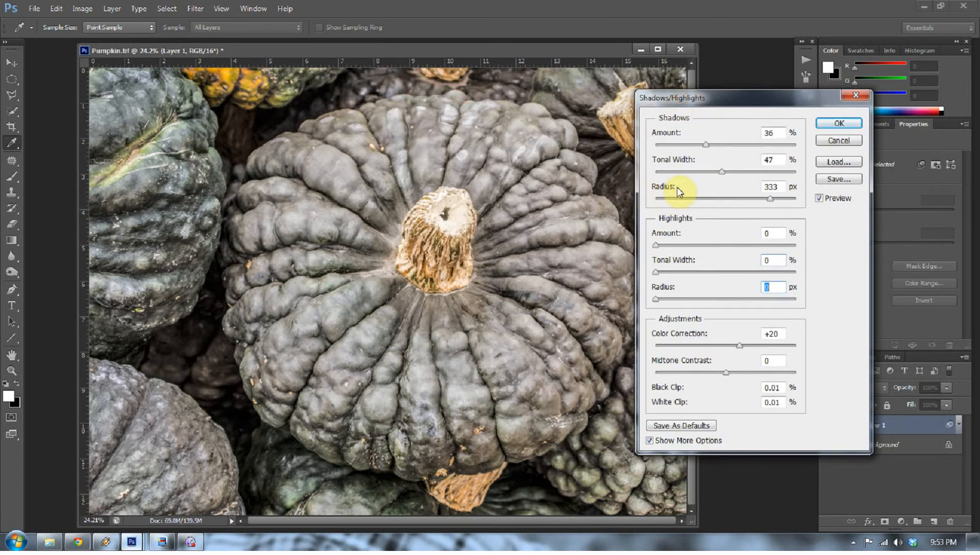
mouse_move(507, 98)
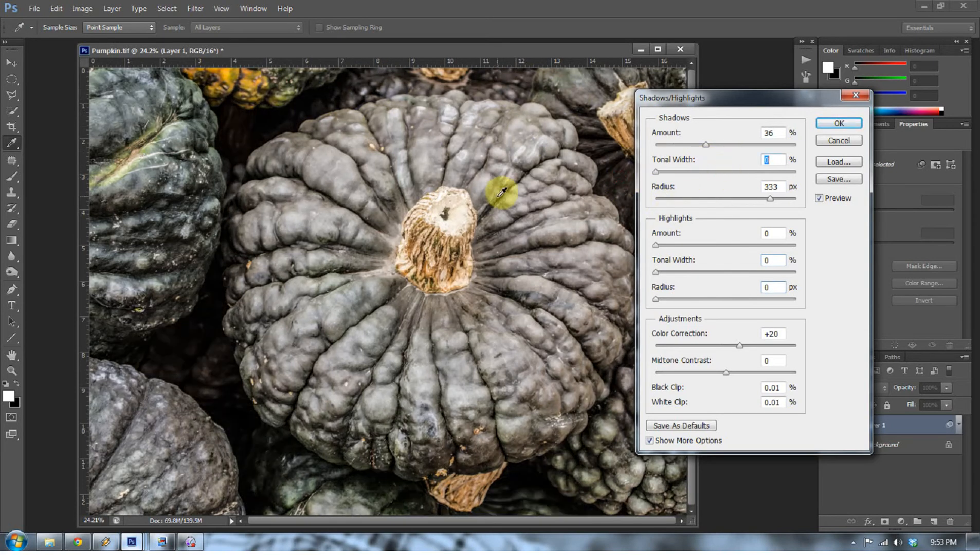
mouse_move(601, 240)
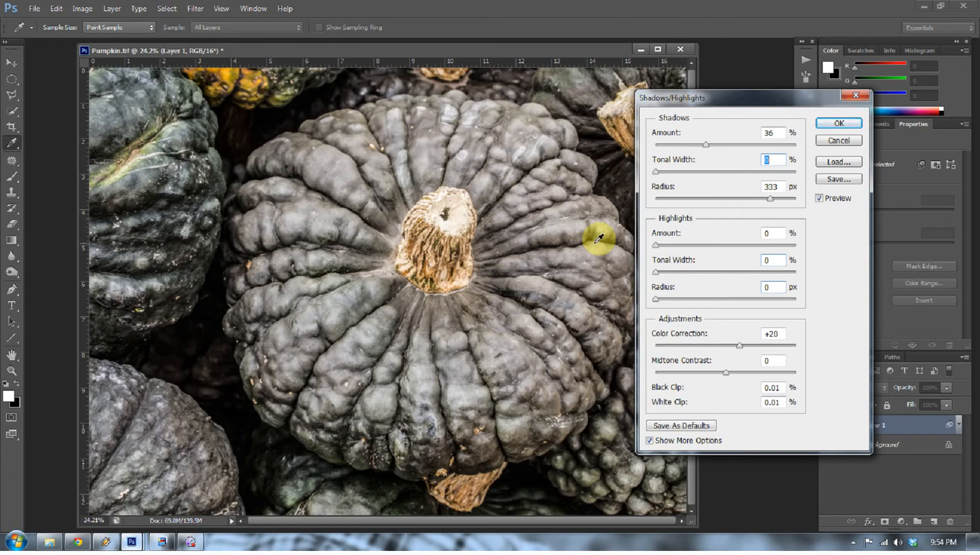
mouse_move(809, 208)
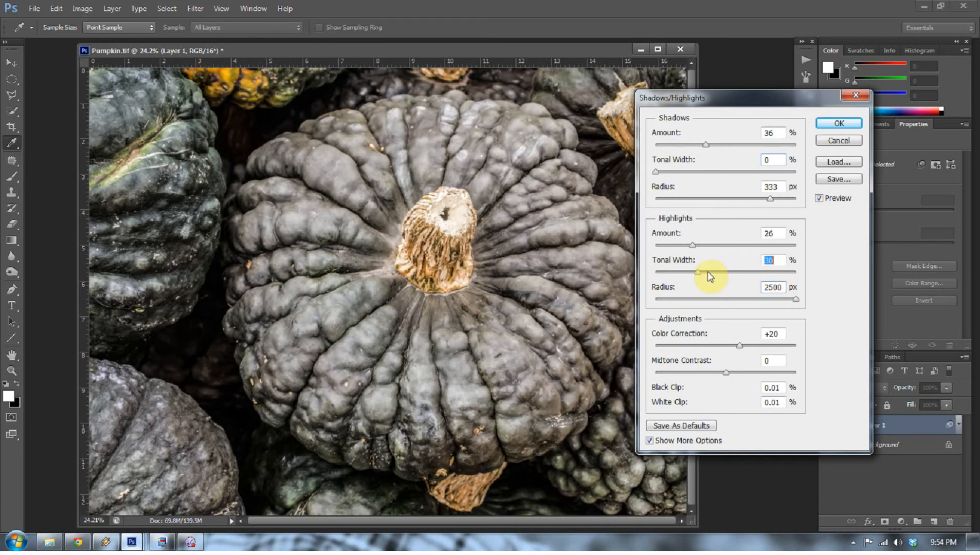
Step: Set highlights tonal width to 22%, compare previews, and raise amounts to 61% and 52%
left_click_drag(709, 271, 684, 271)
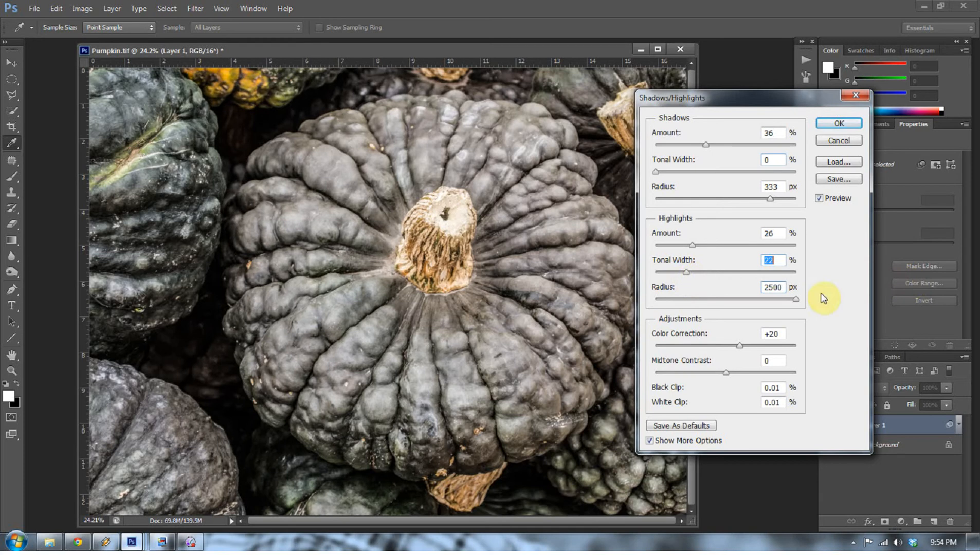
mouse_move(830, 300)
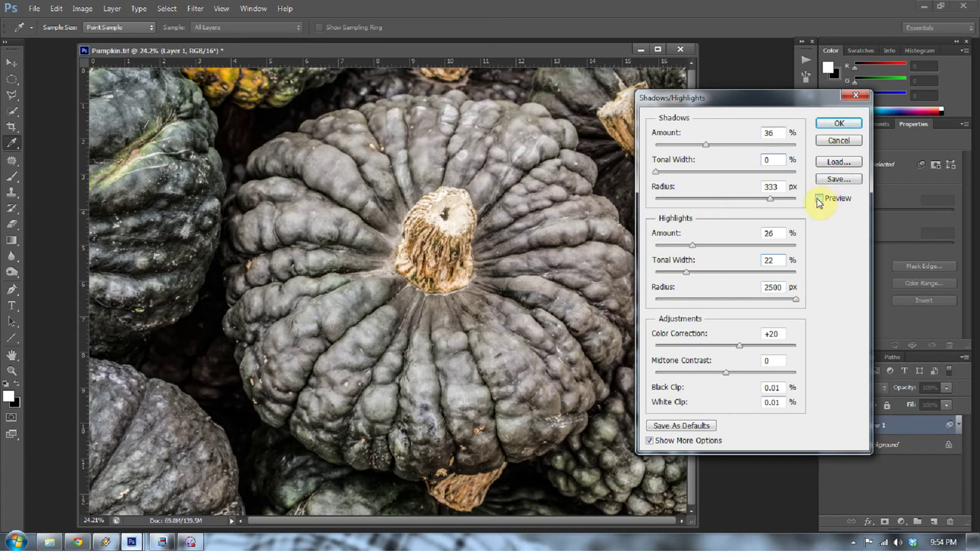
left_click(820, 199)
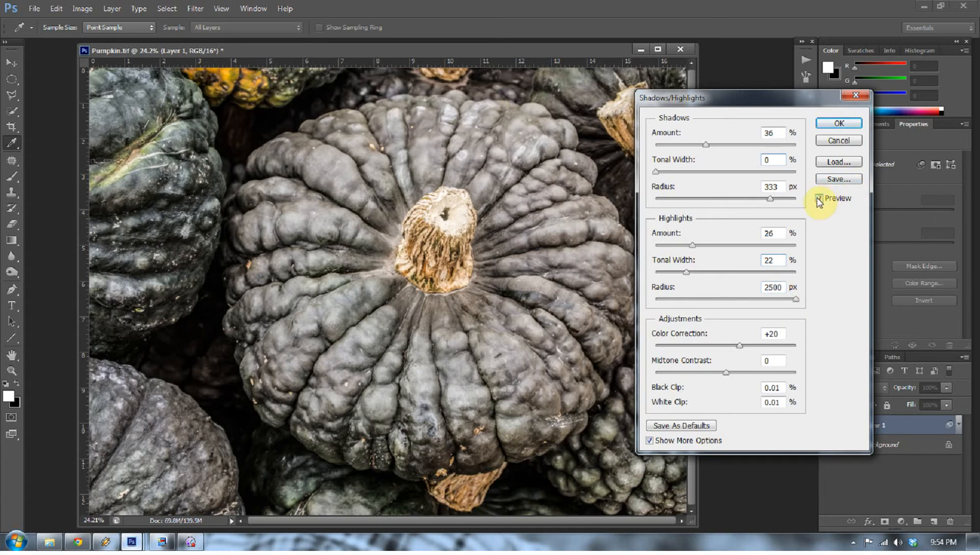
left_click_drag(691, 245, 729, 245)
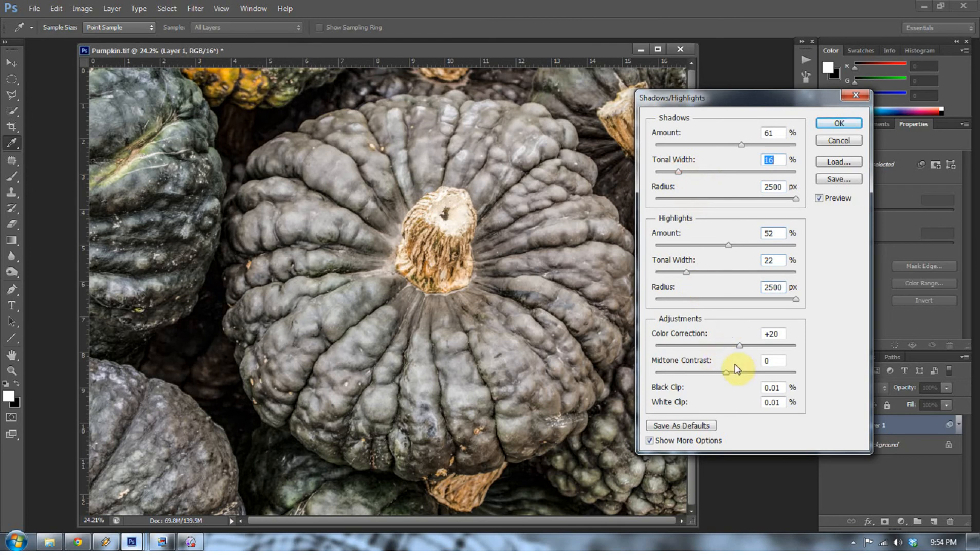
mouse_move(749, 348)
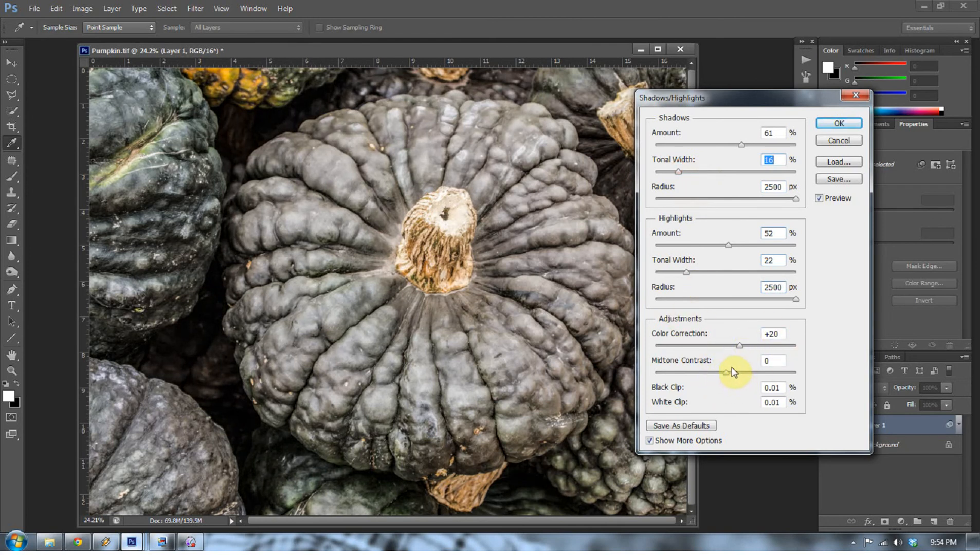
Step: Keep Color Correction at +20 and set Midtone Contrast to +34
left_click_drag(740, 345, 769, 349)
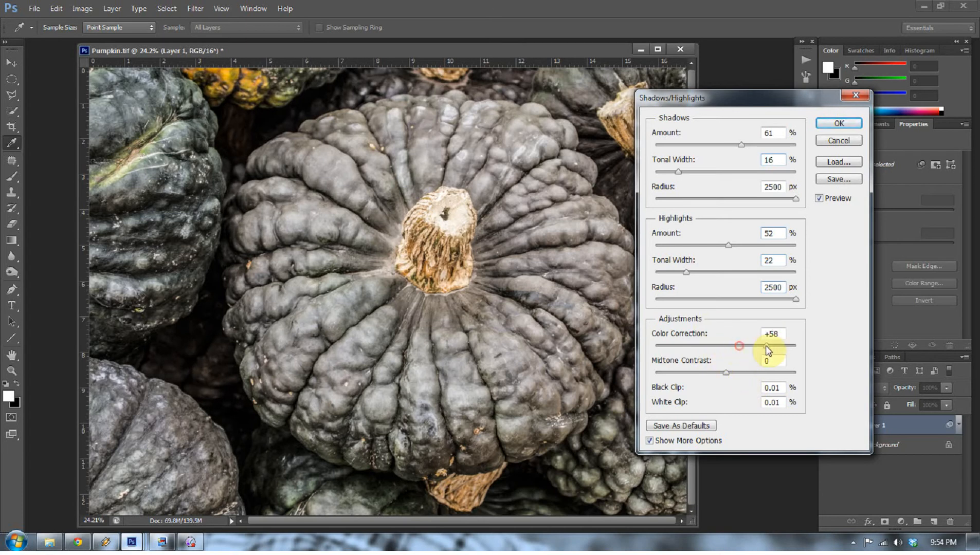
left_click_drag(740, 346, 725, 346)
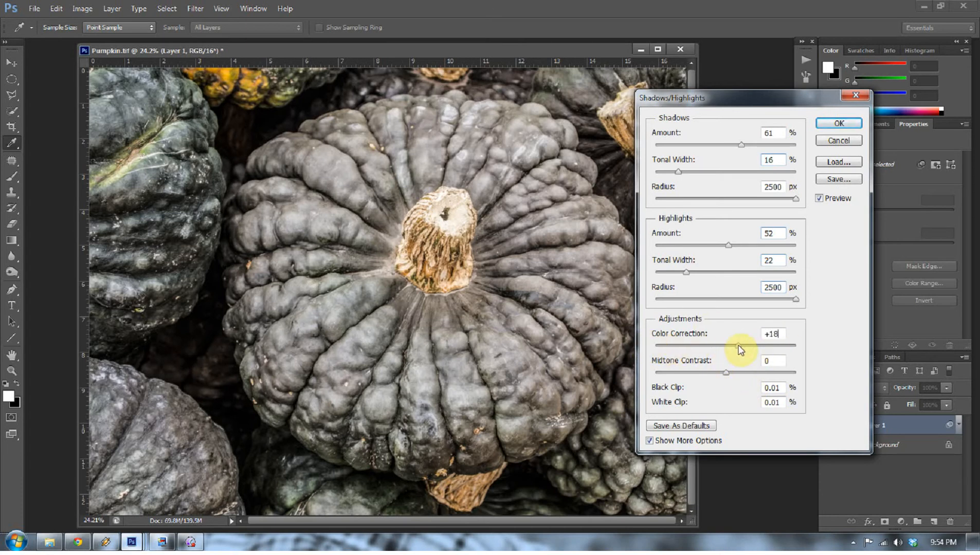
left_click_drag(742, 344, 738, 345)
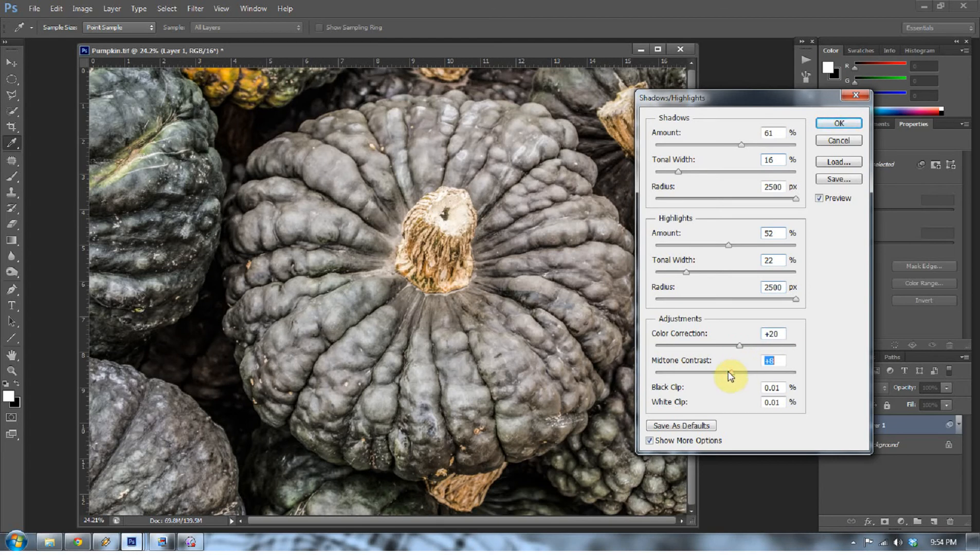
left_click_drag(738, 373, 754, 373)
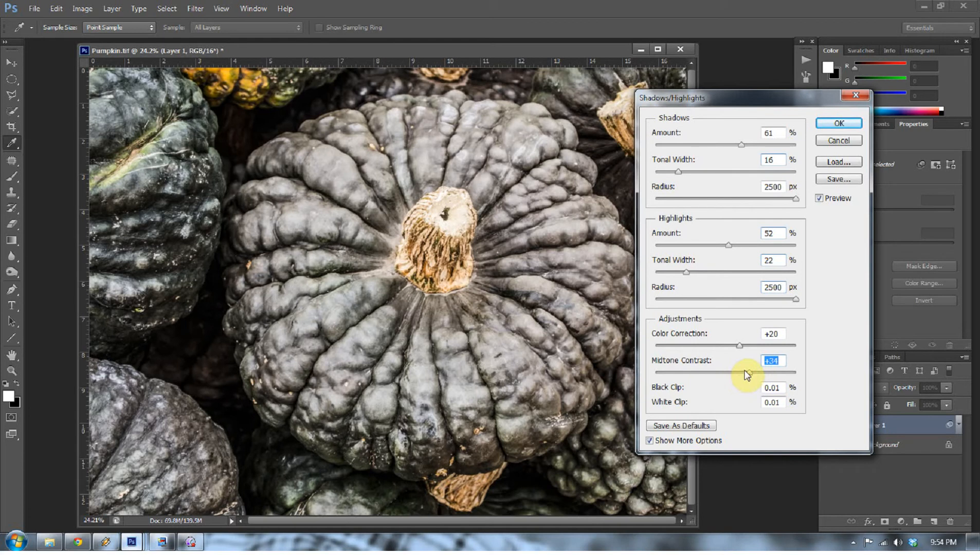
mouse_move(784, 206)
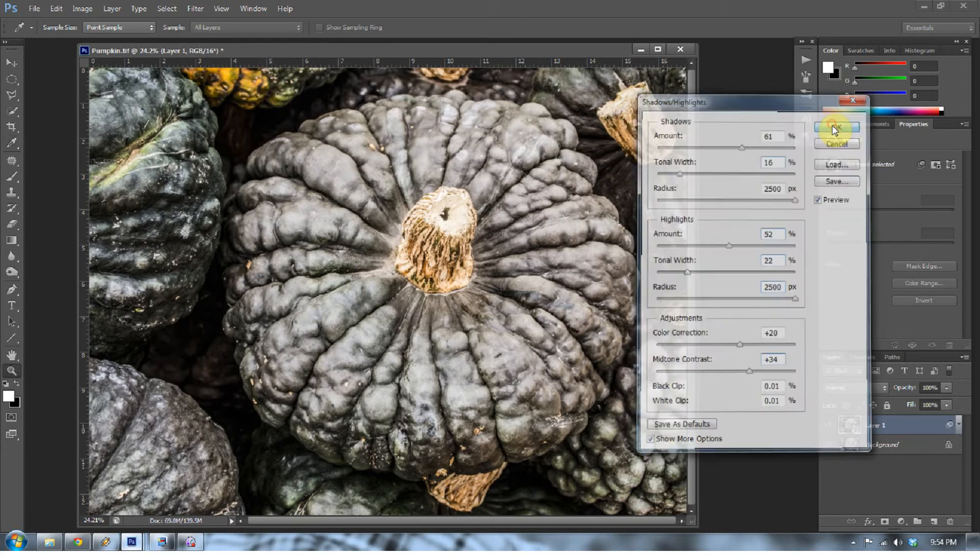
left_click(837, 127)
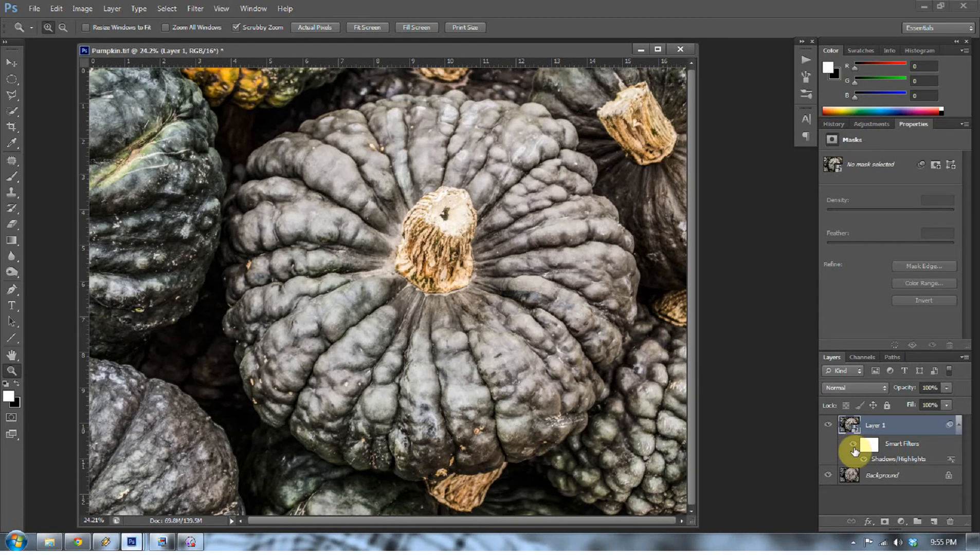
mouse_move(852, 458)
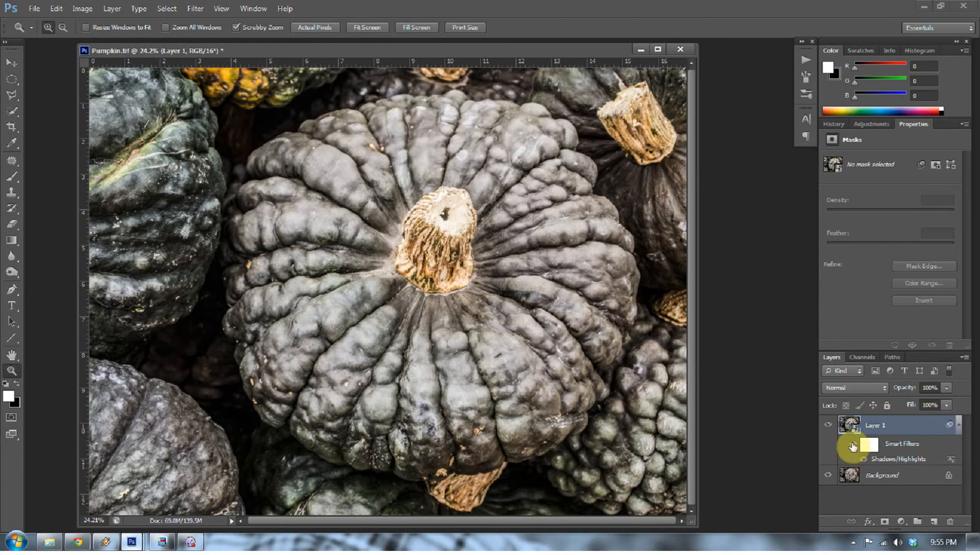
mouse_move(905, 461)
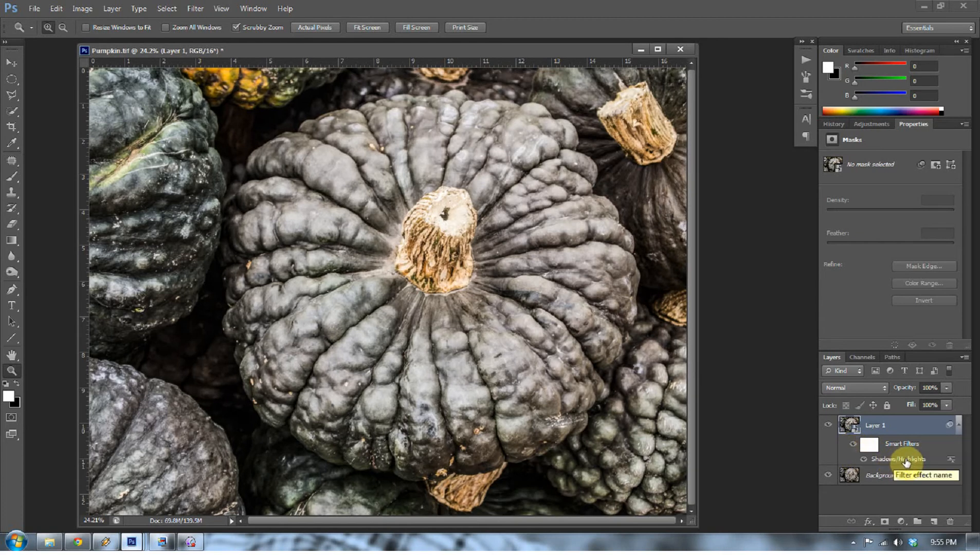
double_click(899, 459)
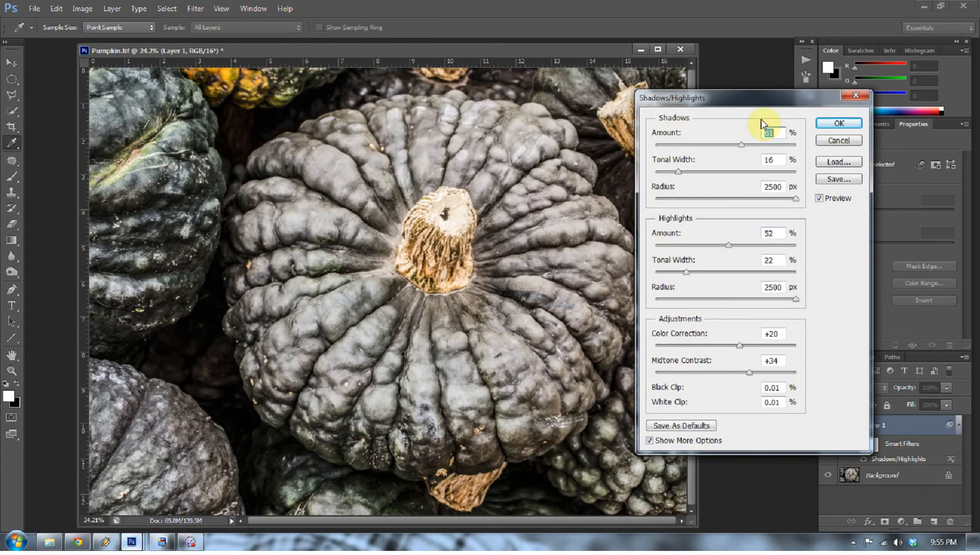
mouse_move(839, 142)
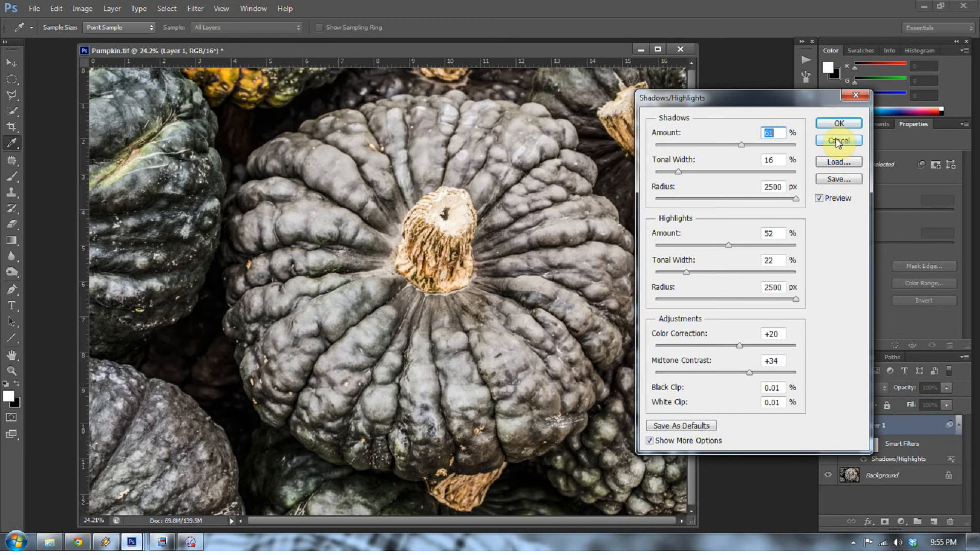
left_click(838, 141)
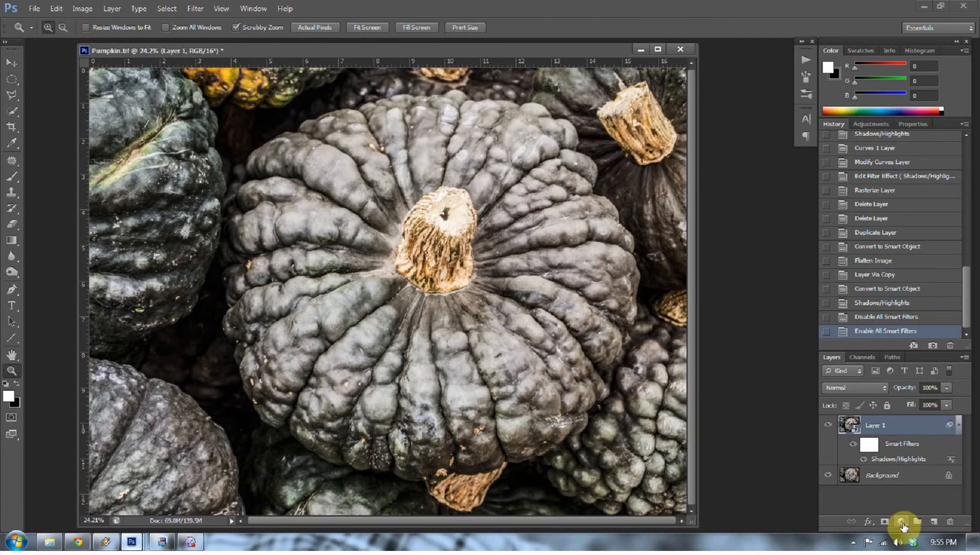
Step: Add a Curves adjustment layer with an S-shaped curve, then revisit the Shadows/Highlights settings
left_click(903, 523)
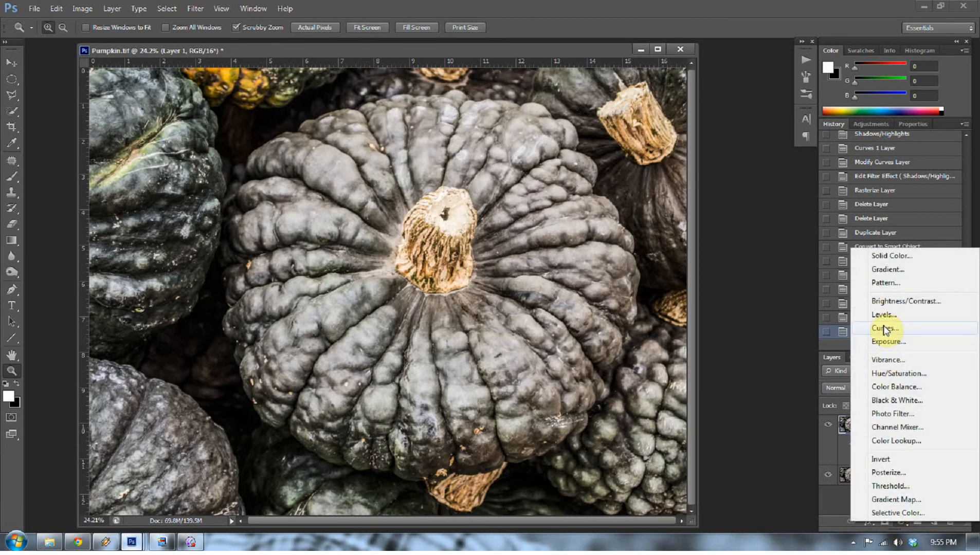
left_click(882, 328)
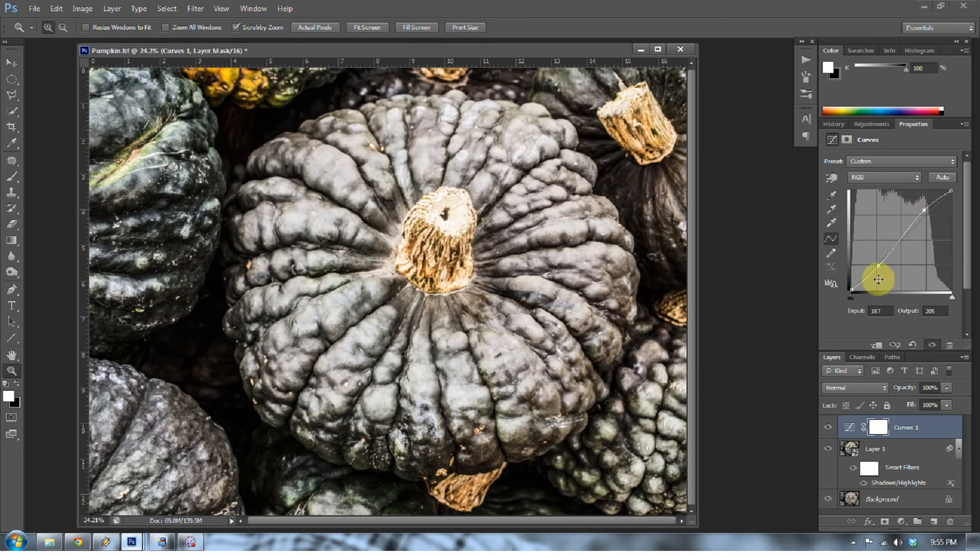
left_click_drag(878, 280, 924, 213)
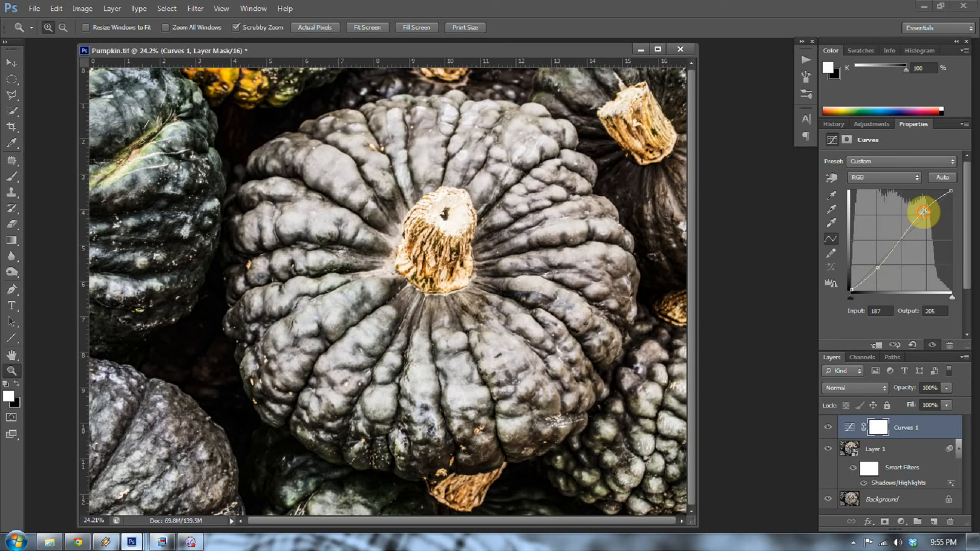
left_click_drag(924, 212, 924, 213)
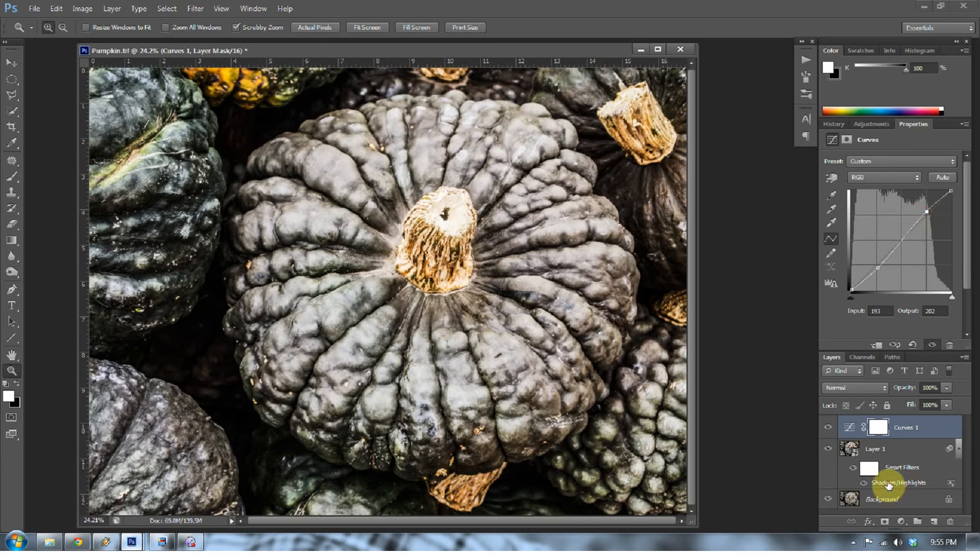
double_click(897, 483)
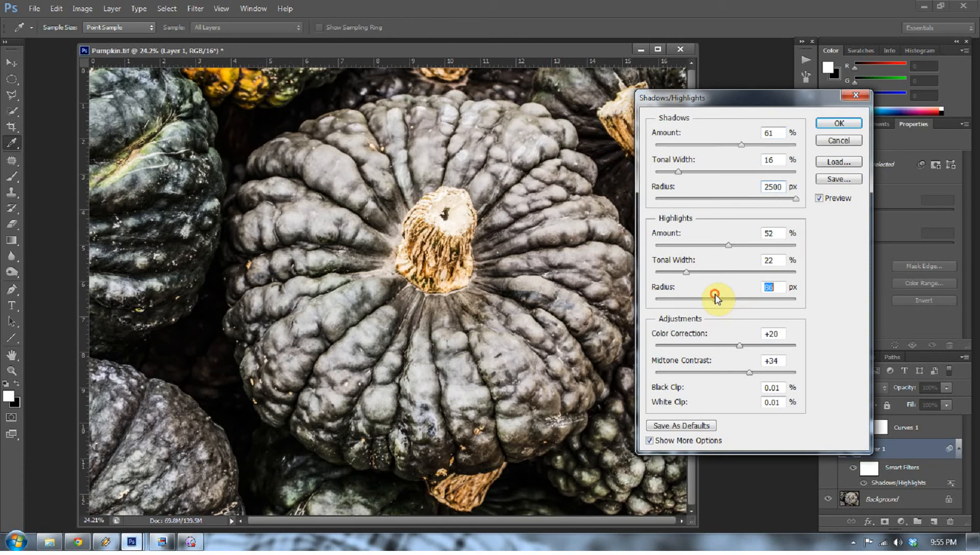
left_click(839, 123)
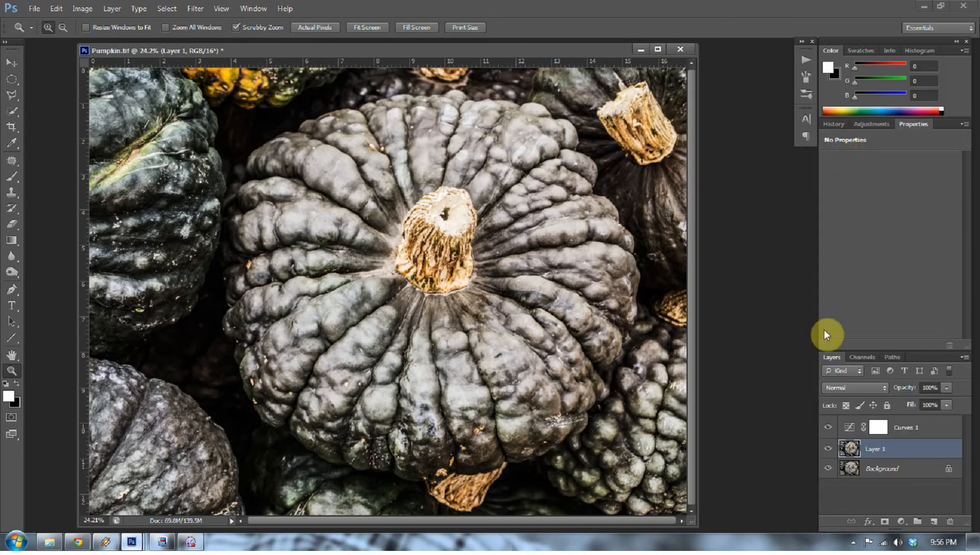
mouse_move(826, 468)
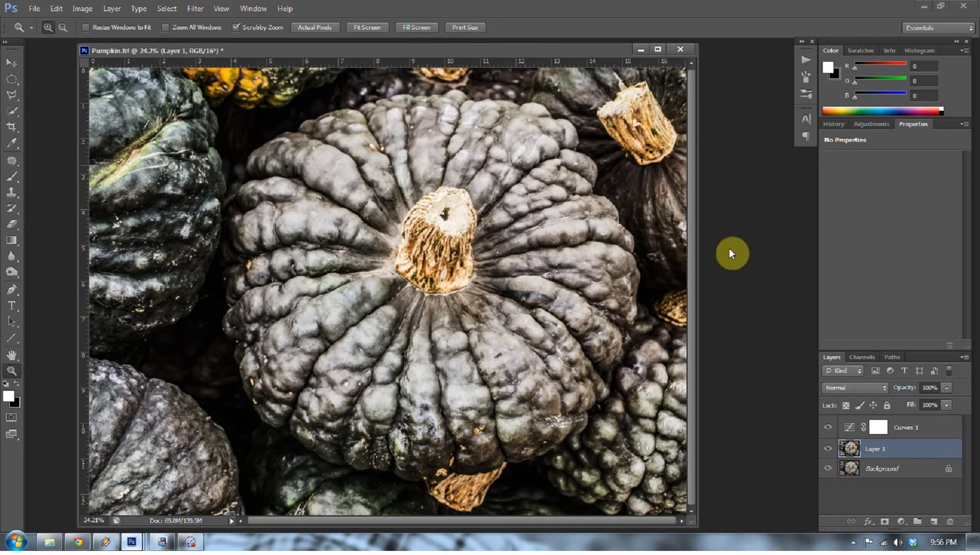
Step: Open the Layer menu to reach Flatten Image
left_click(109, 8)
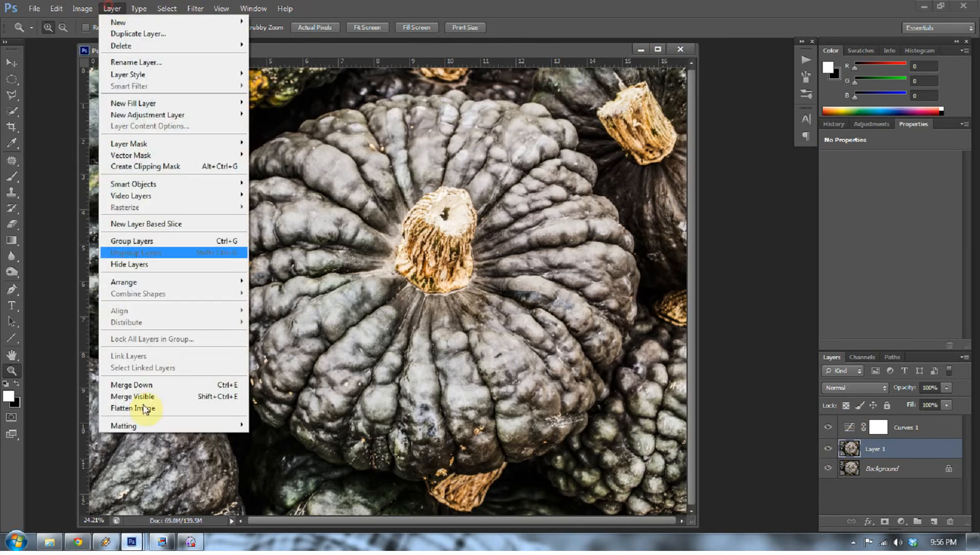
Step: Choose Flatten Image, then close the pumpkin document, answering No to saving
left_click(132, 409)
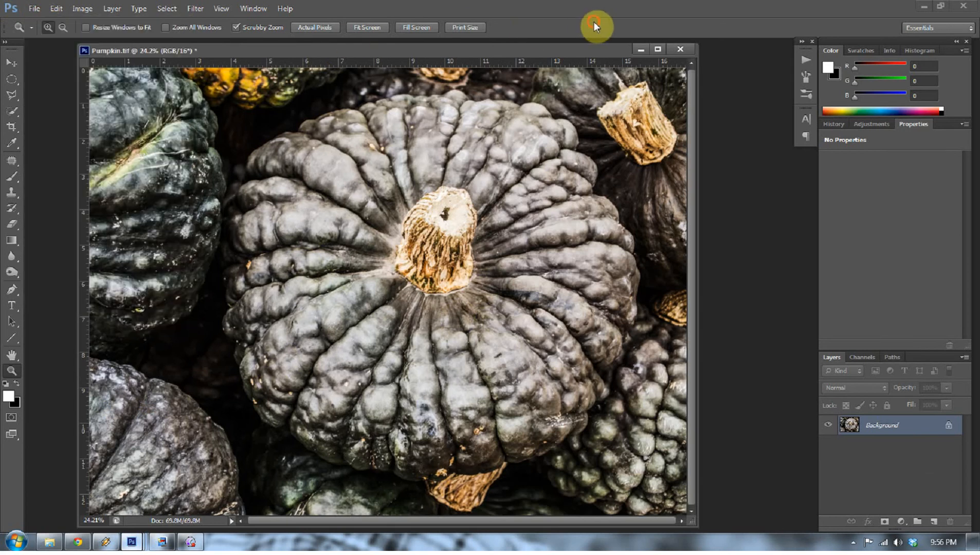
mouse_move(681, 44)
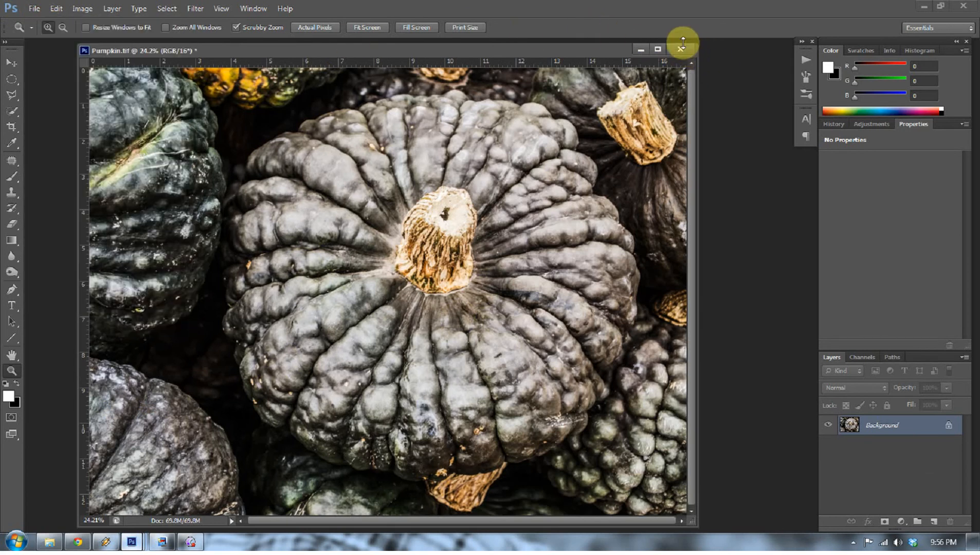
left_click(680, 49)
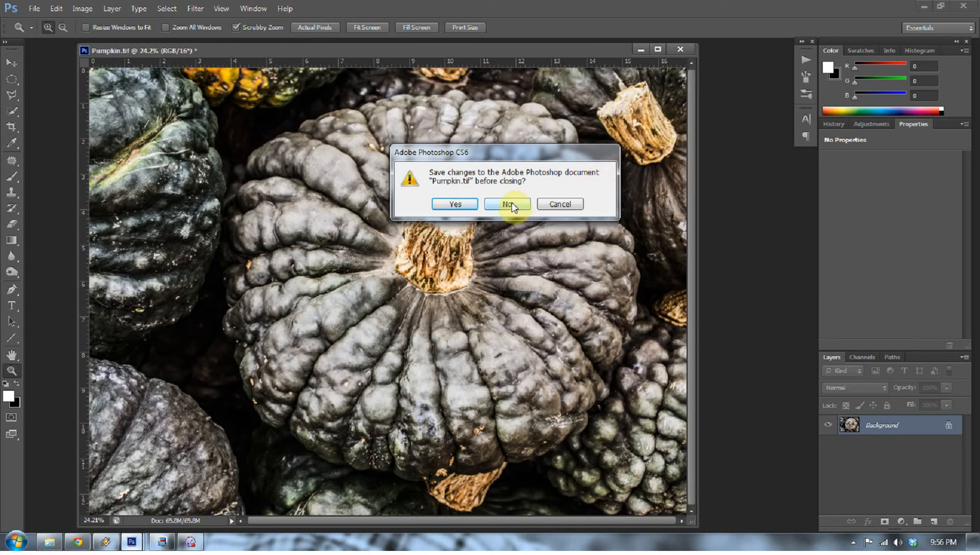
left_click(507, 204)
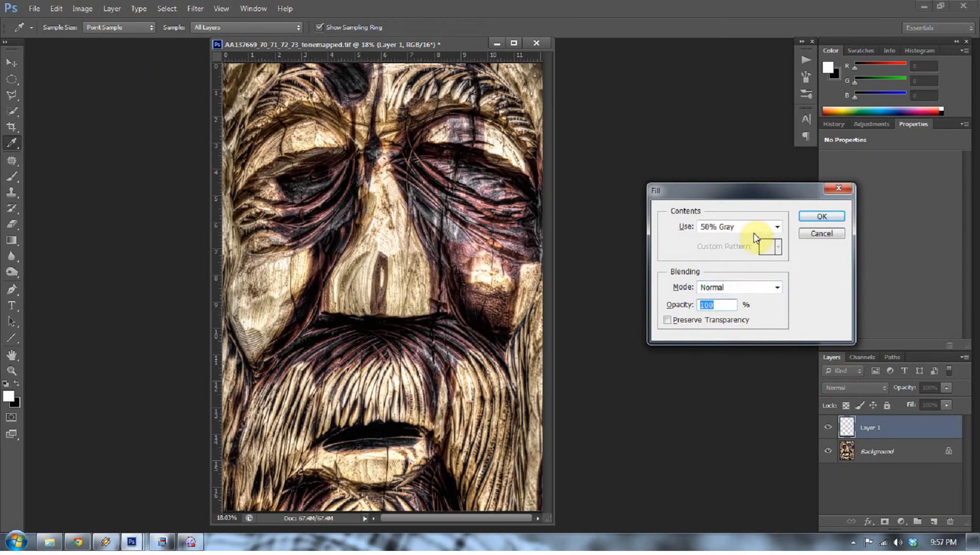
Step: Fill Layer 1 with 50% gray, blend it in Overlay, and select the Dodge/Burn tool
left_click(822, 216)
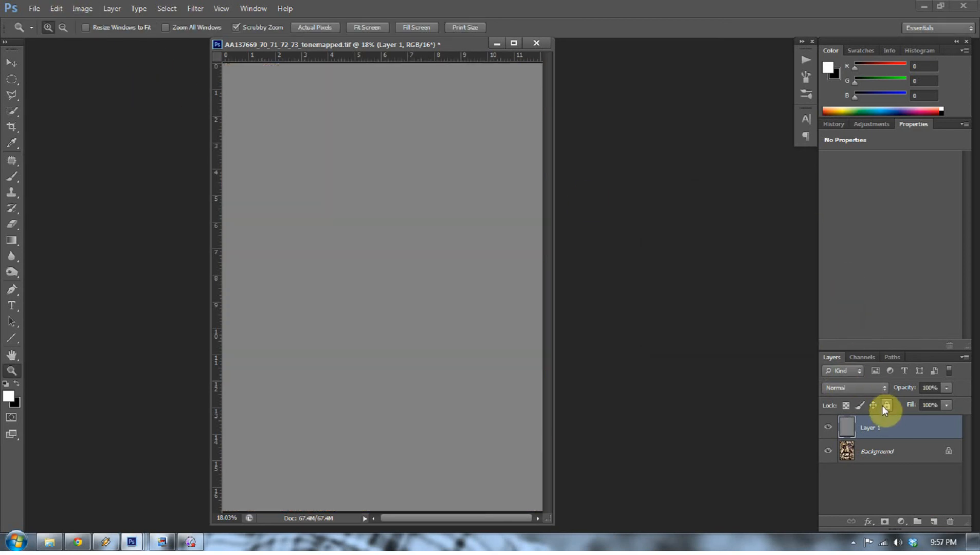
left_click(854, 388)
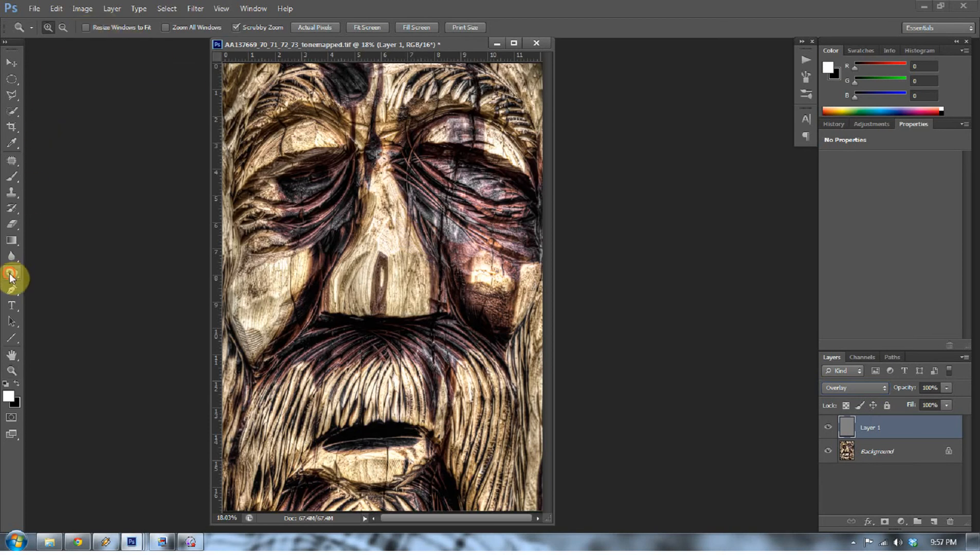
left_click(10, 279)
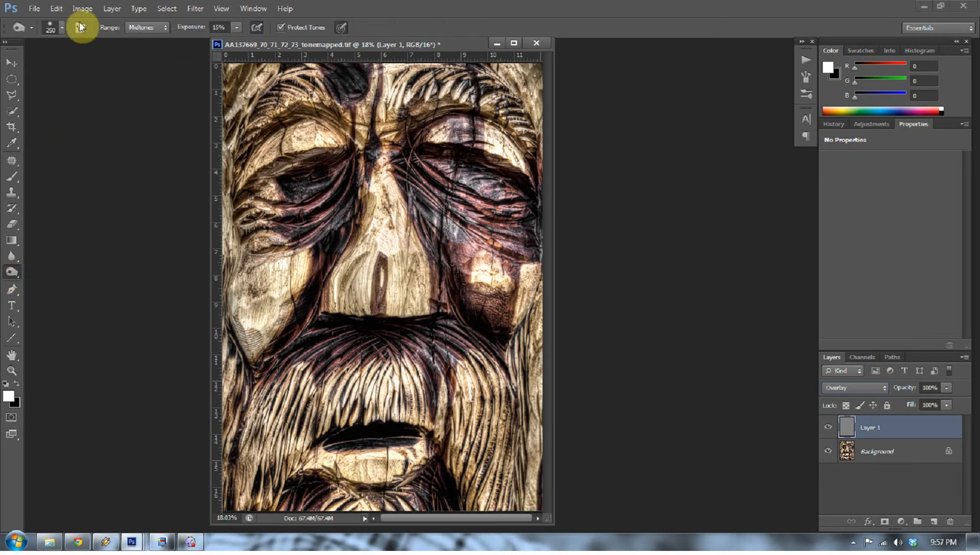
mouse_move(134, 28)
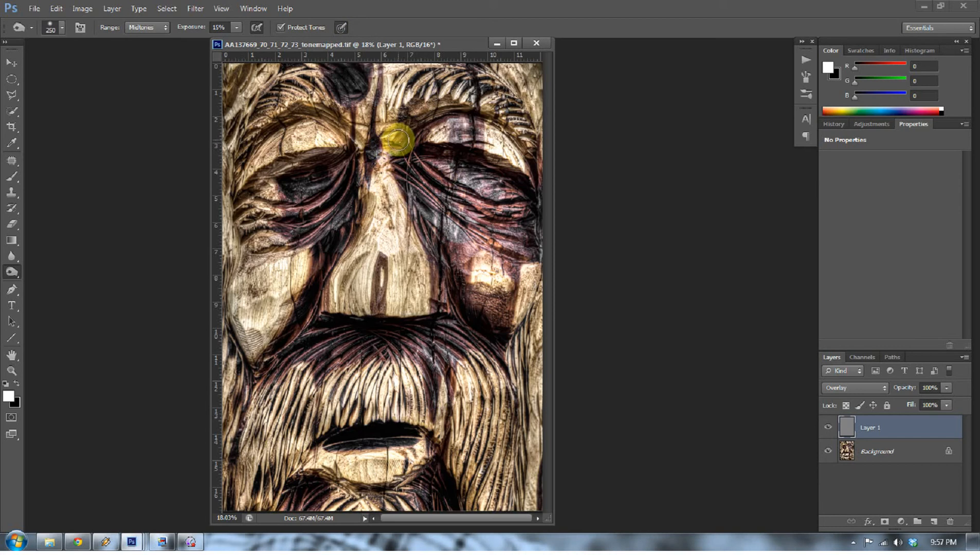
Step: Dodge and burn between the brows, around both eyes, and around the mouth
left_click_drag(397, 140, 341, 231)
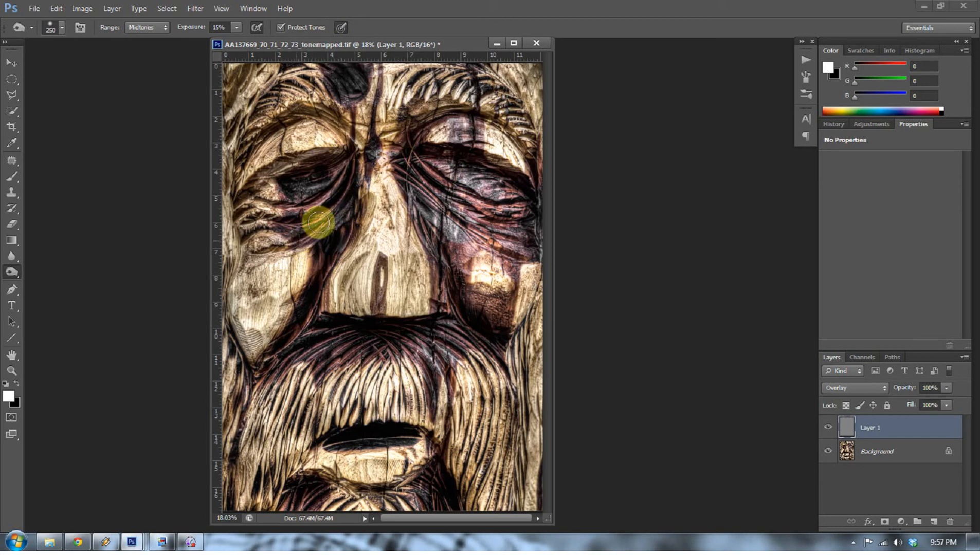
left_click_drag(321, 223, 295, 181)
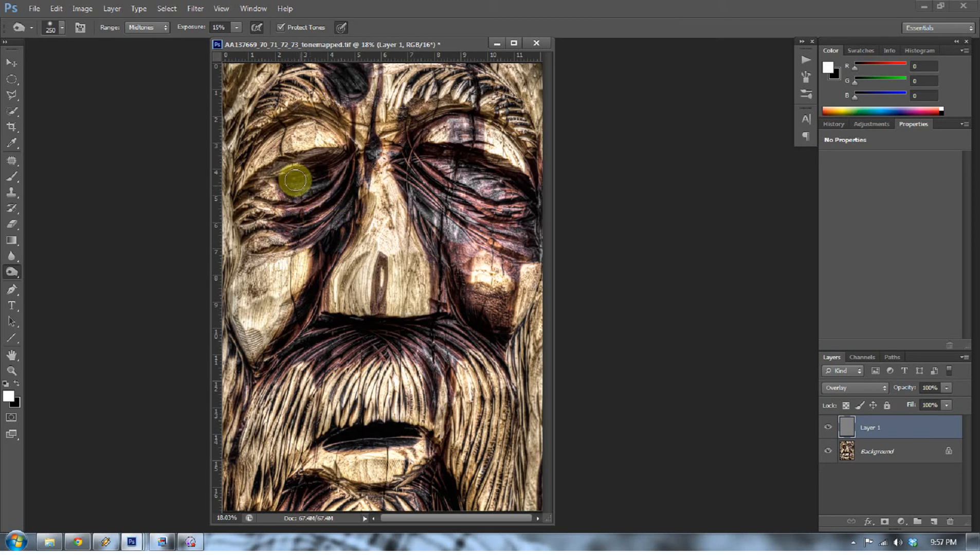
left_click_drag(294, 181, 272, 166)
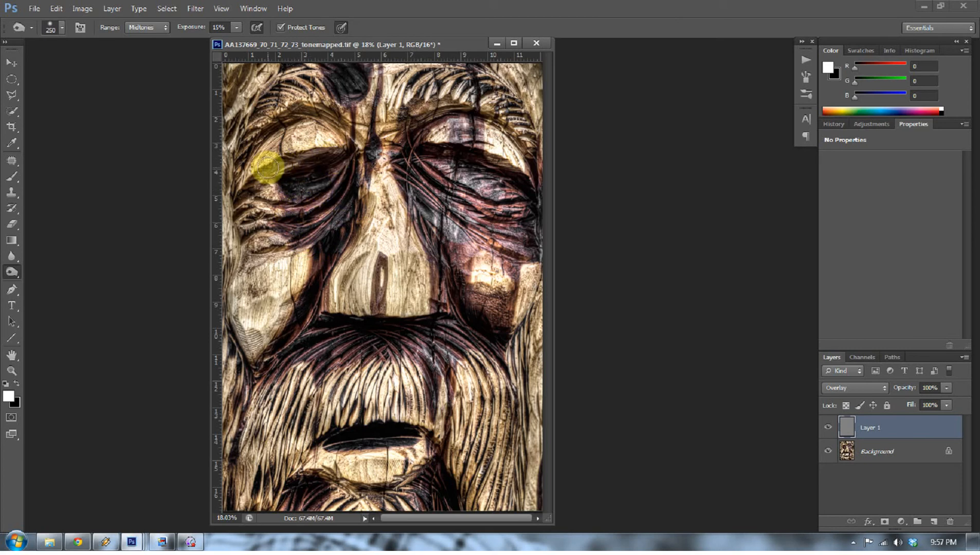
left_click_drag(274, 168, 244, 199)
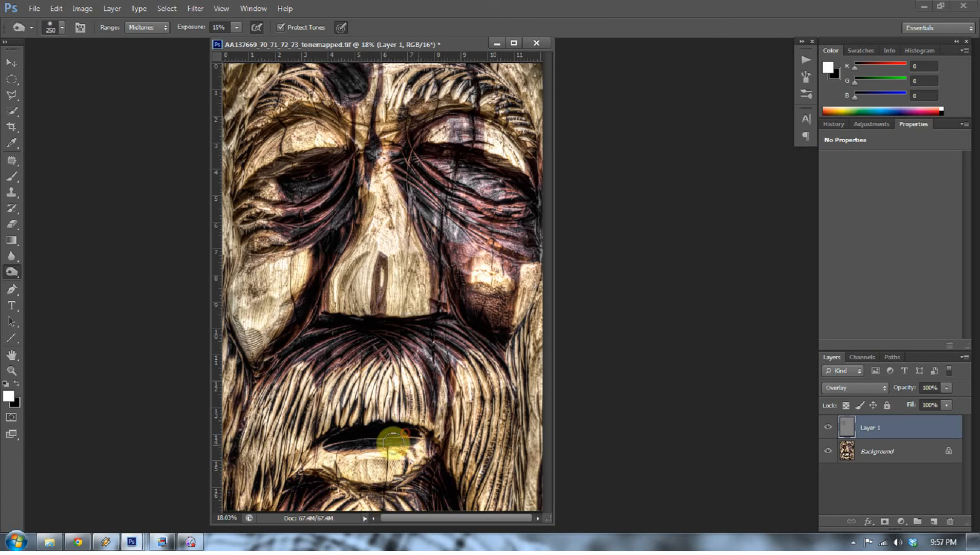
left_click_drag(394, 438, 422, 347)
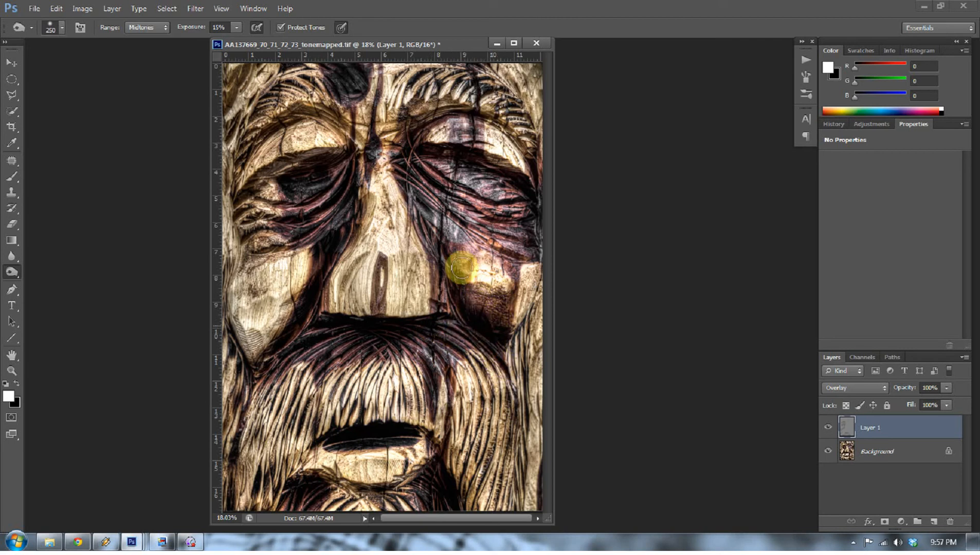
left_click_drag(459, 269, 528, 222)
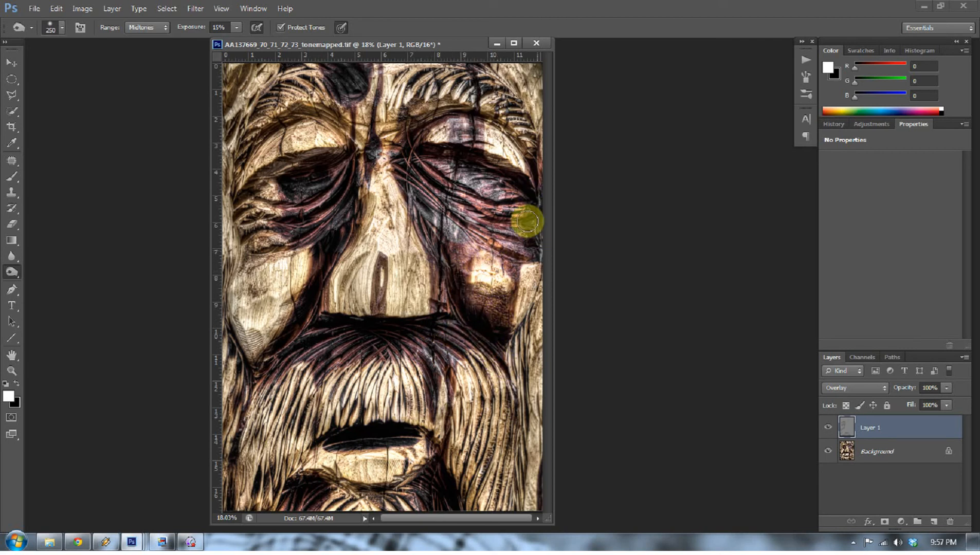
left_click_drag(527, 220, 430, 159)
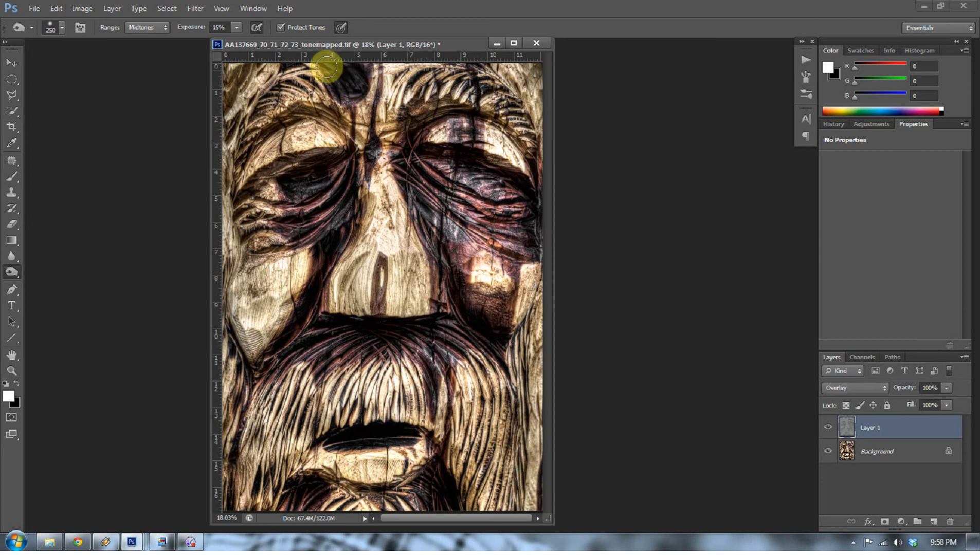
Step: Tone the forehead, left eye area and nose, then show the background photo again
left_click_drag(325, 68, 360, 131)
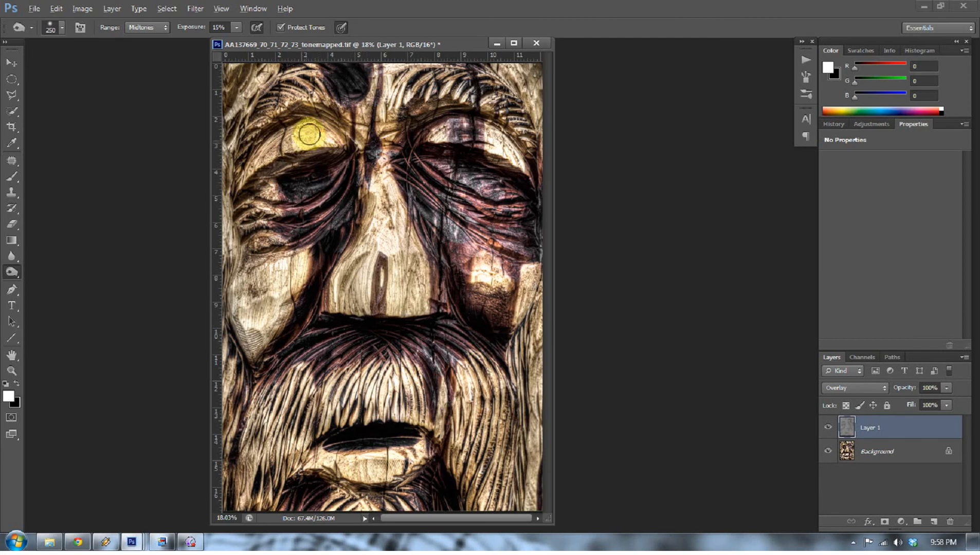
left_click_drag(307, 133, 263, 162)
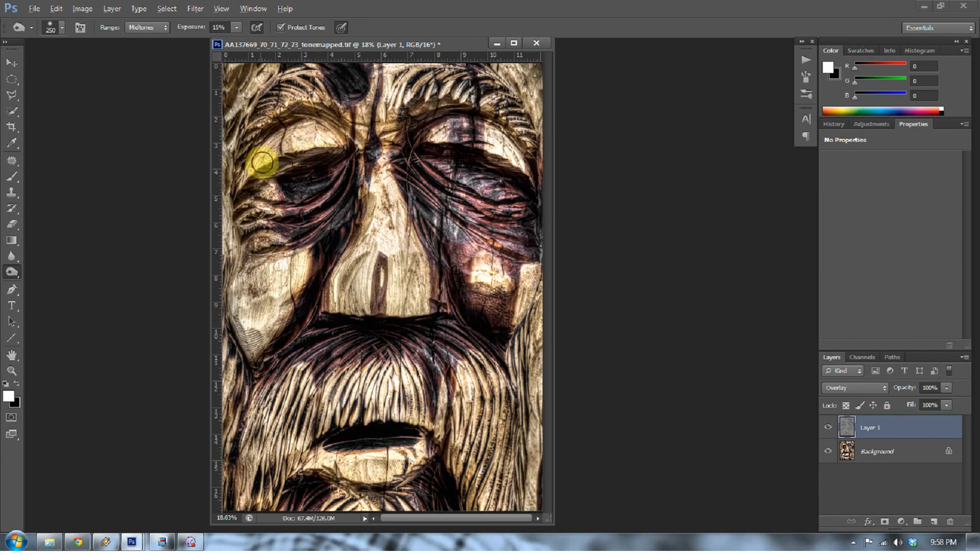
left_click_drag(265, 164, 266, 227)
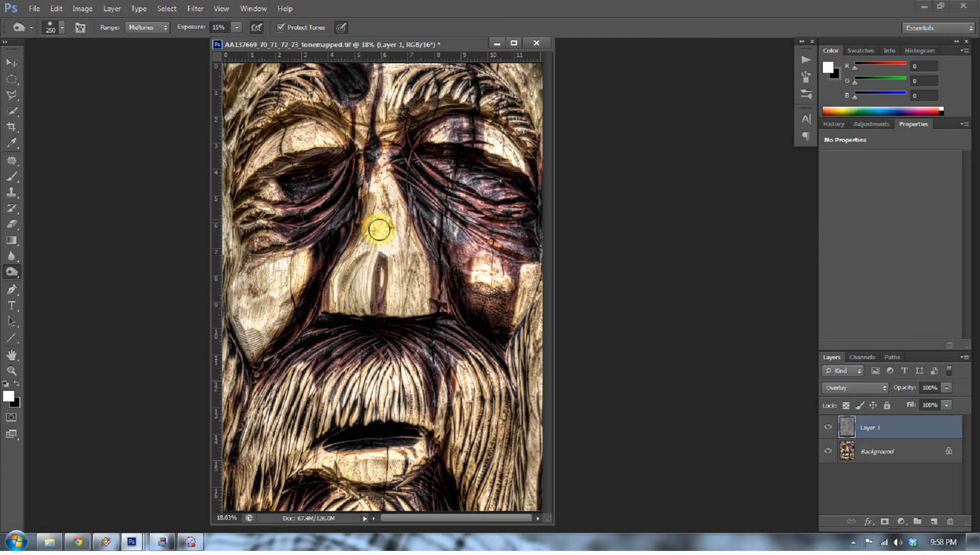
left_click_drag(375, 233, 416, 246)
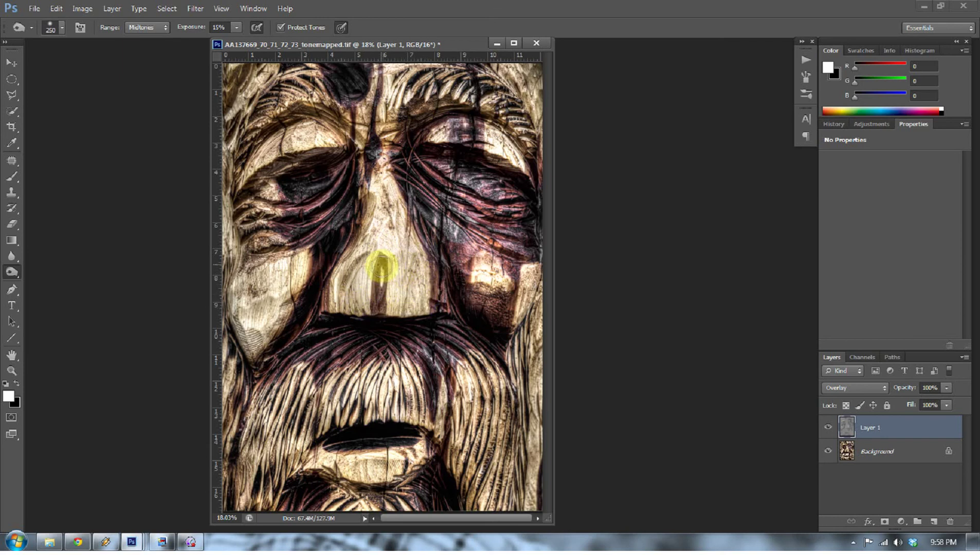
left_click_drag(382, 266, 534, 291)
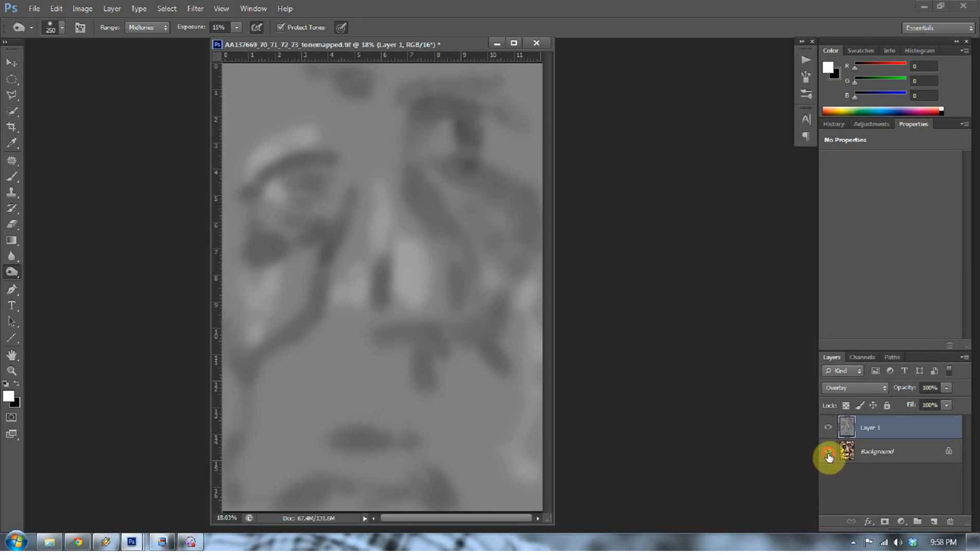
left_click(826, 452)
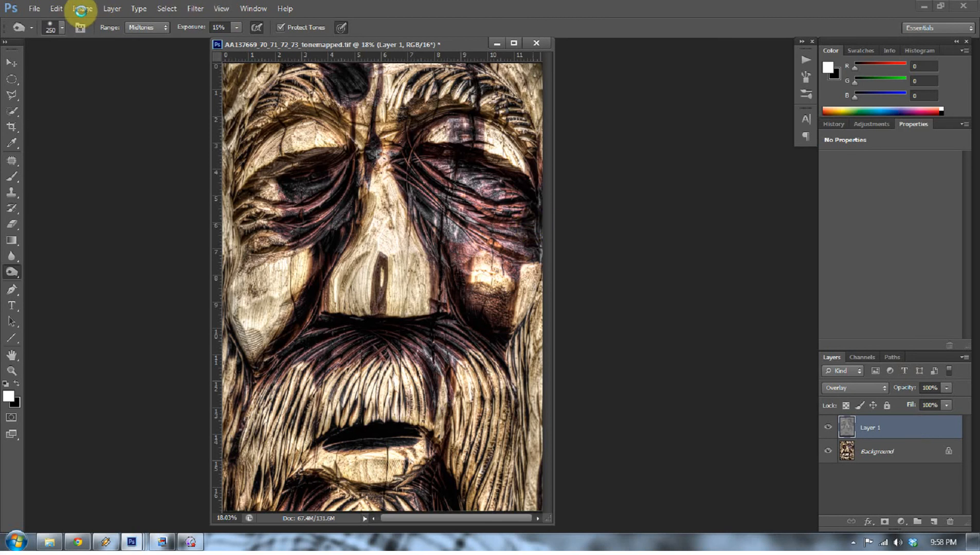
Step: Open Shadows/Highlights from the Image adjustments and move its dialog off the photo
left_click(83, 9)
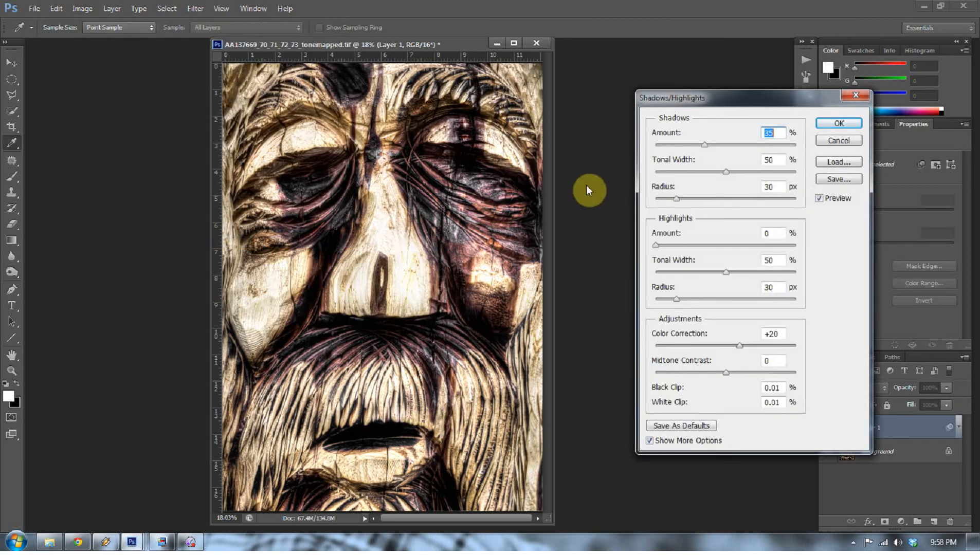
left_click_drag(674, 98, 599, 56)
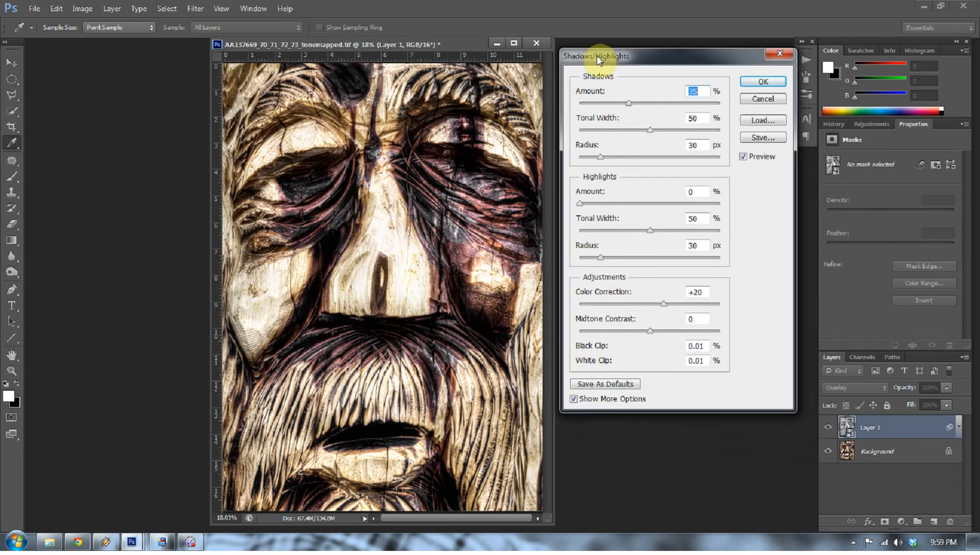
left_click_drag(597, 56, 594, 44)
type("0")
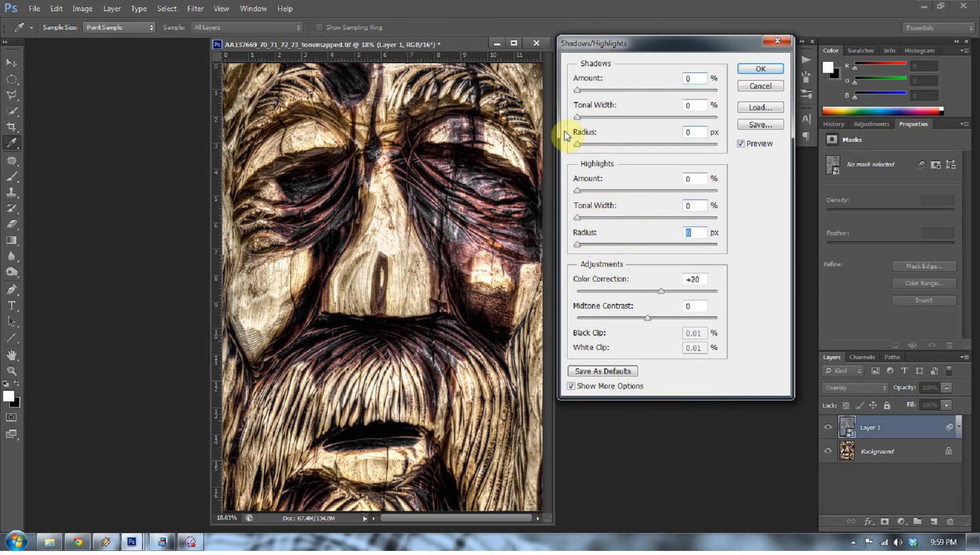
Step: Set shadows 39/51/101 and highlights 14/93/70, then apply the filter
left_click_drag(577, 90, 625, 90)
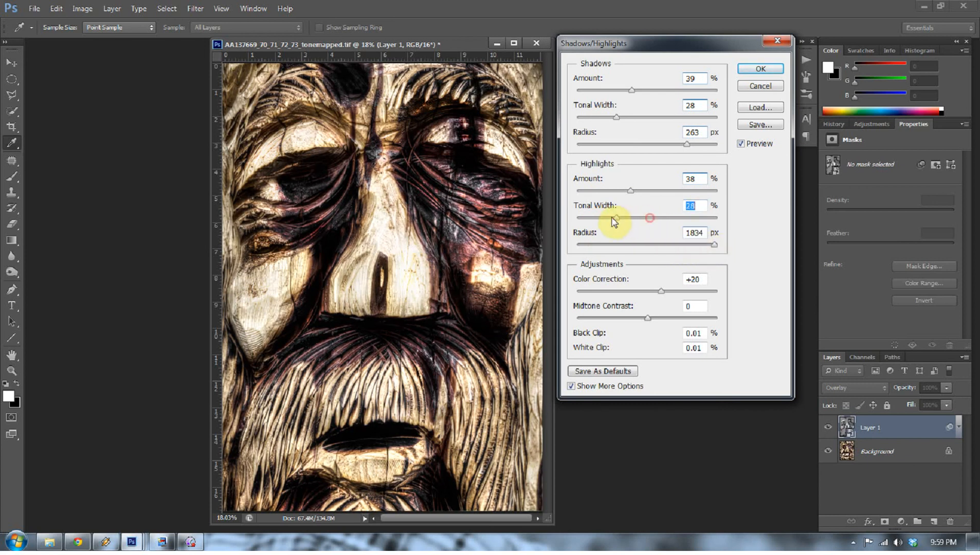
left_click_drag(616, 218, 722, 218)
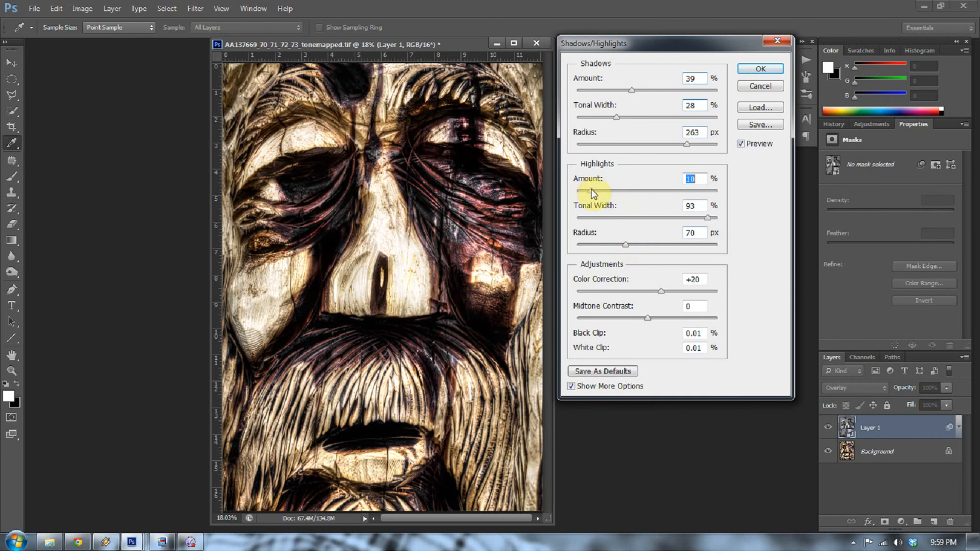
left_click_drag(600, 191, 616, 191)
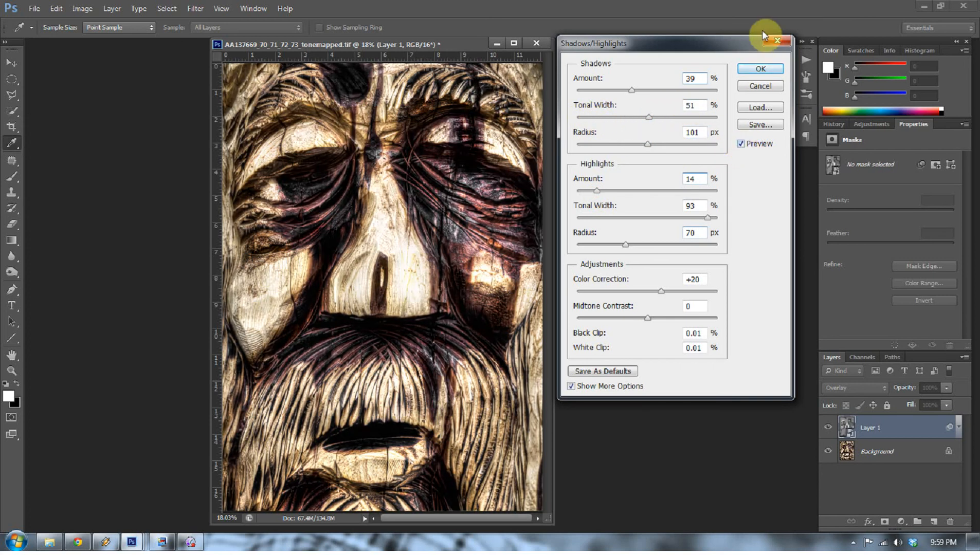
left_click(761, 68)
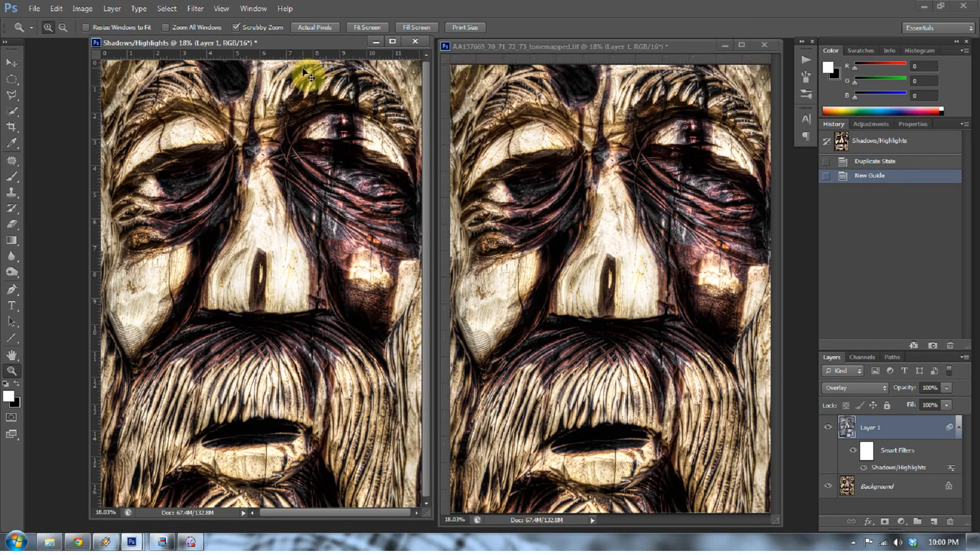
mouse_move(597, 94)
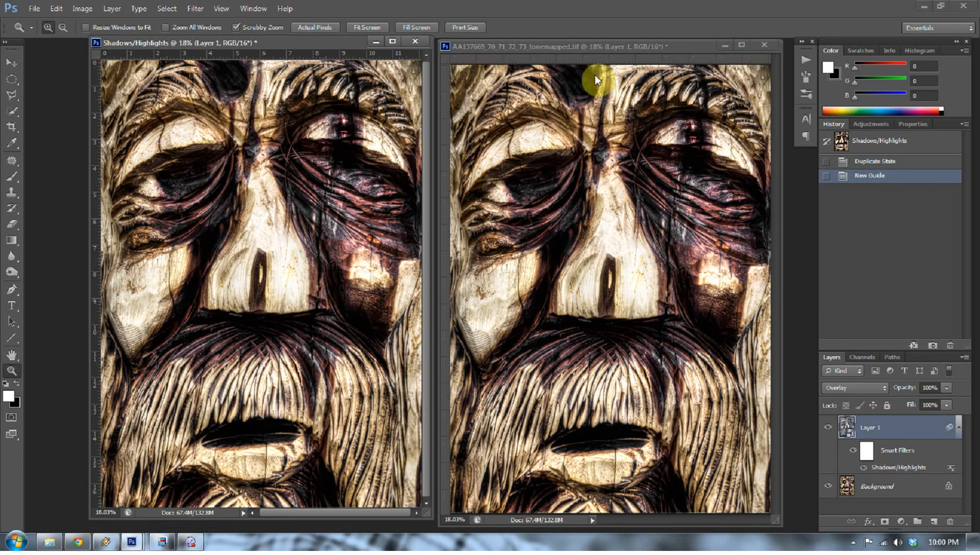
mouse_move(630, 51)
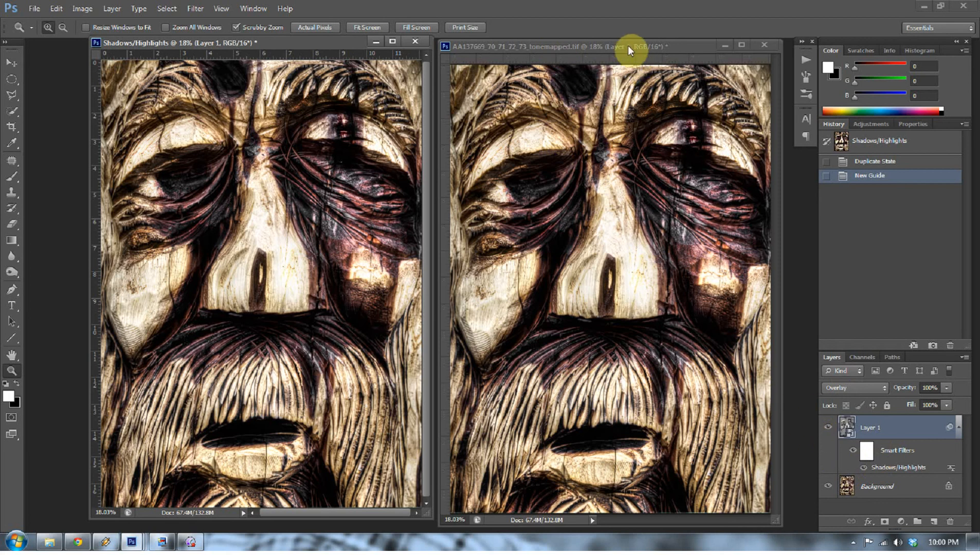
mouse_move(504, 50)
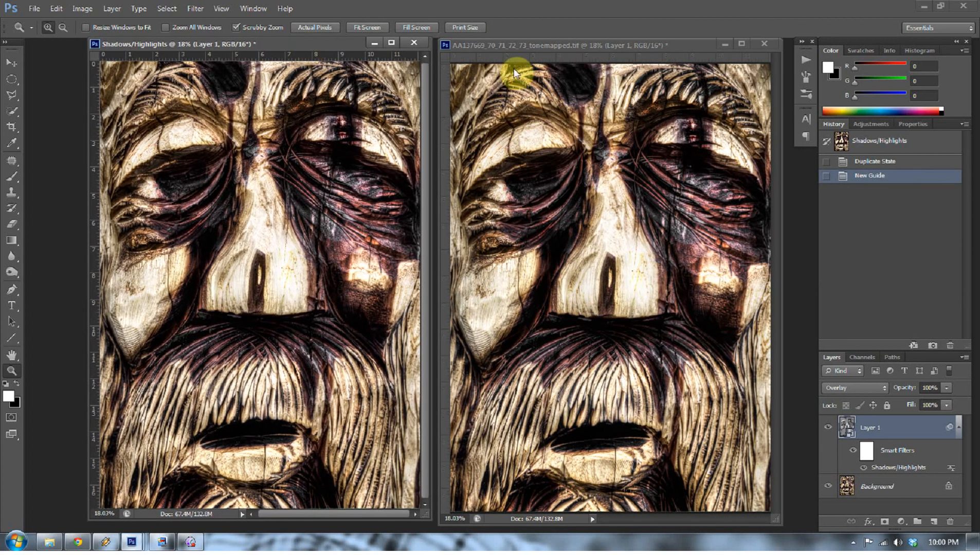
mouse_move(159, 81)
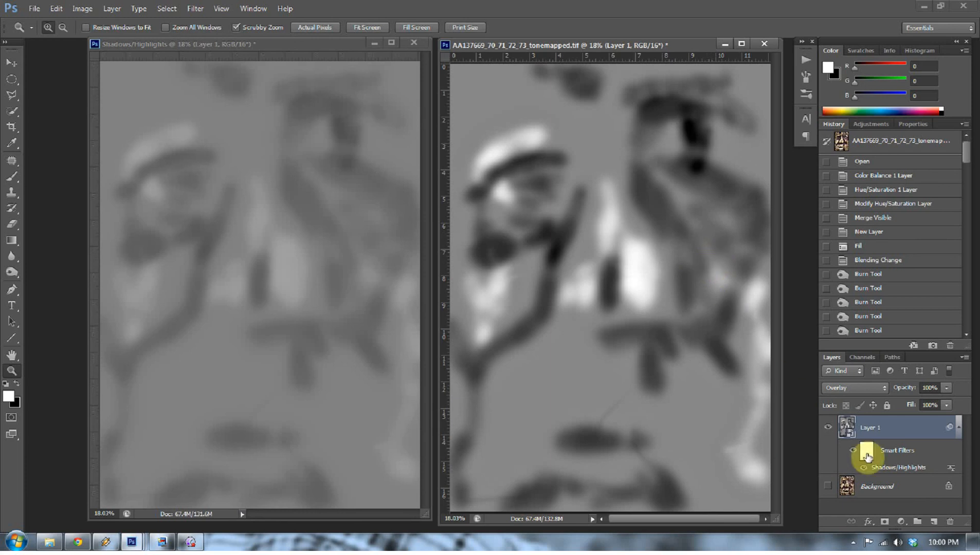
Step: Turn the Background layer back on and toggle Layer 1 to compare the overlay
left_click(851, 451)
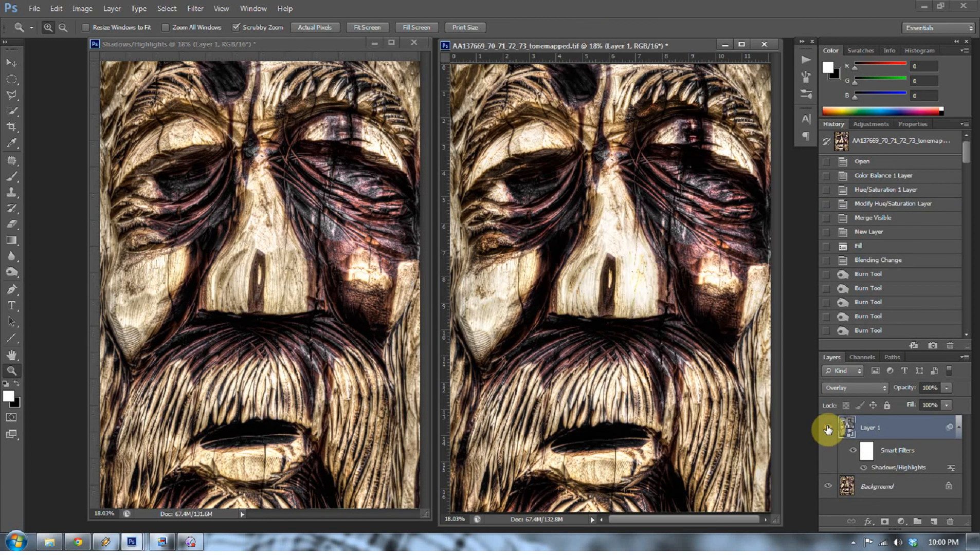
mouse_move(828, 428)
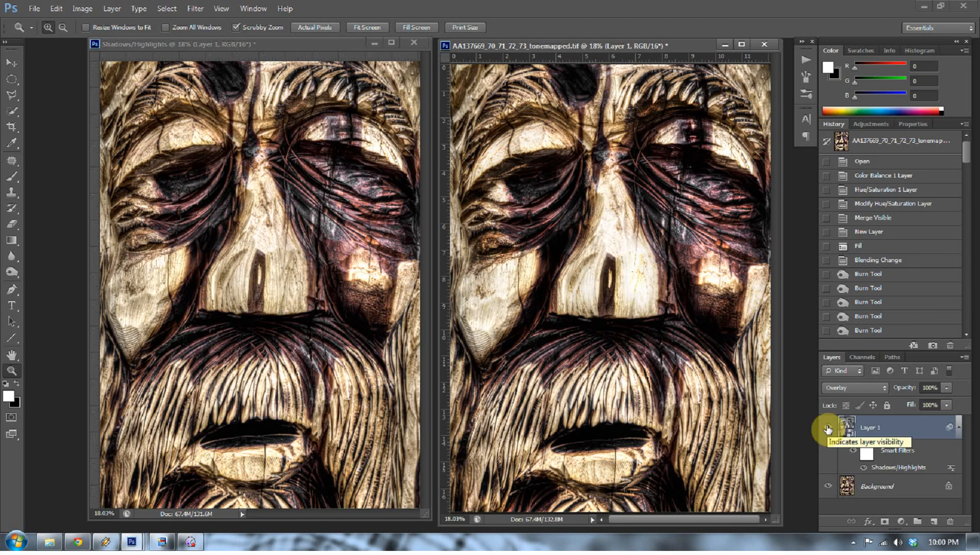
left_click(827, 428)
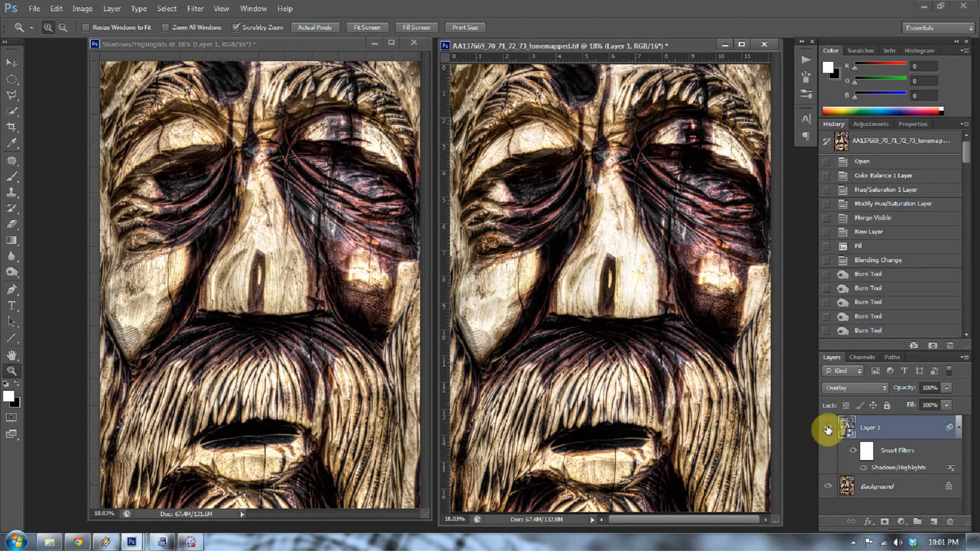
mouse_move(814, 387)
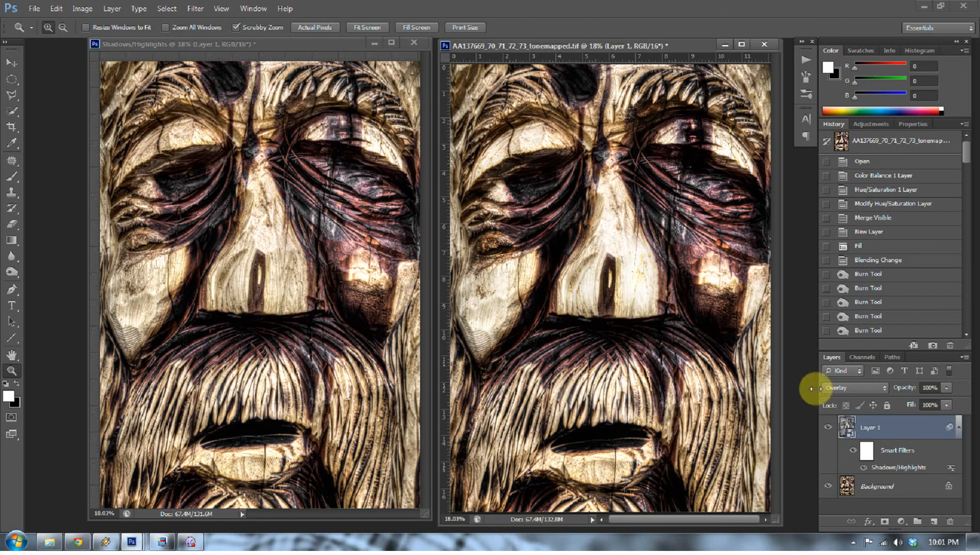
mouse_move(635, 287)
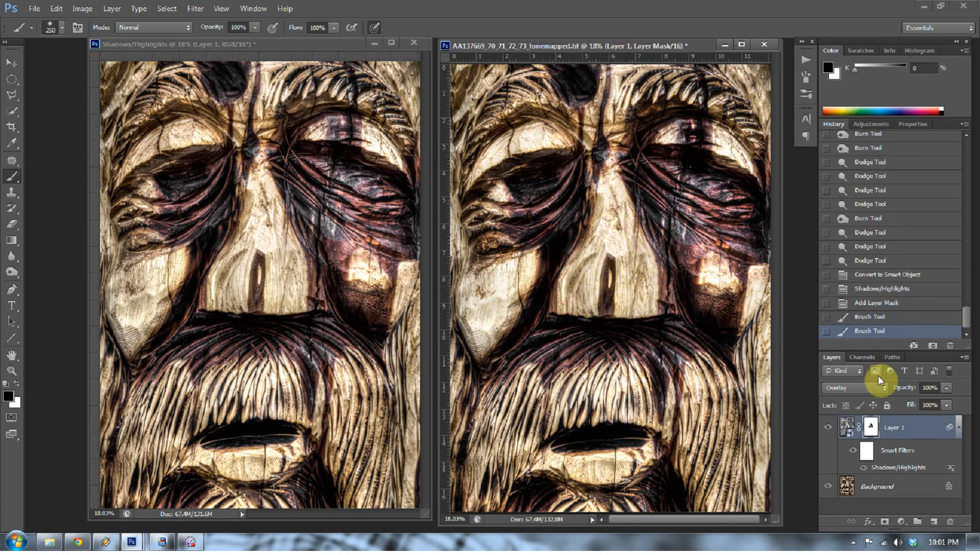
mouse_move(816, 433)
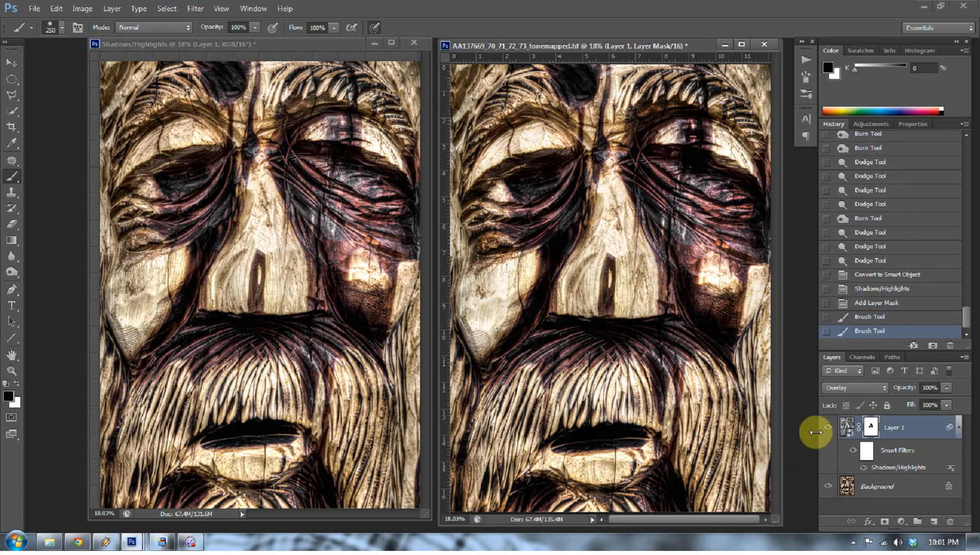